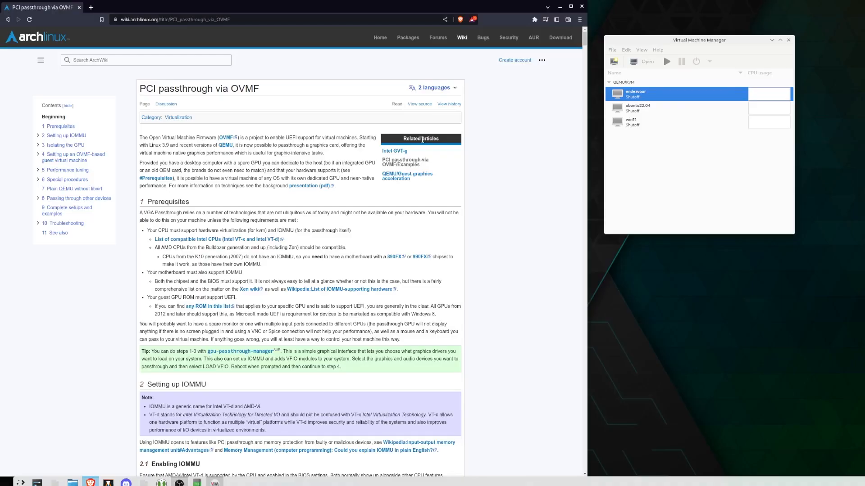
{"action": "mouse_move", "coordinate": [395, 164]}
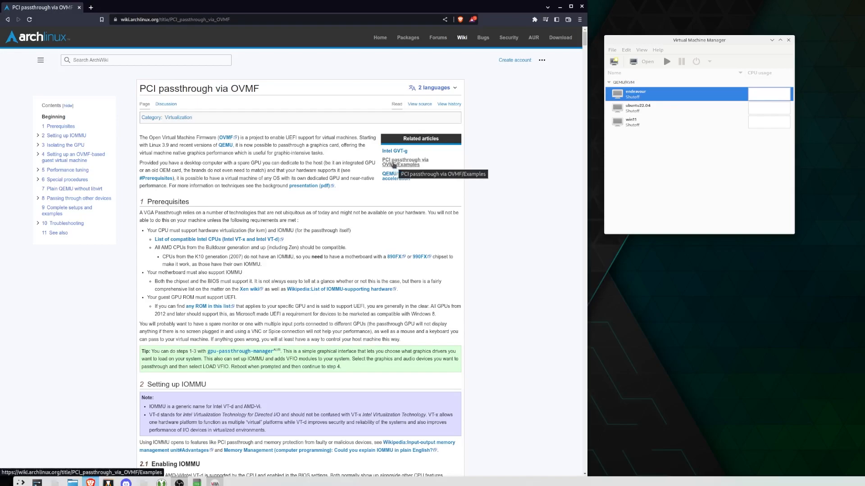
{"action": "mouse_move", "coordinate": [409, 137]}
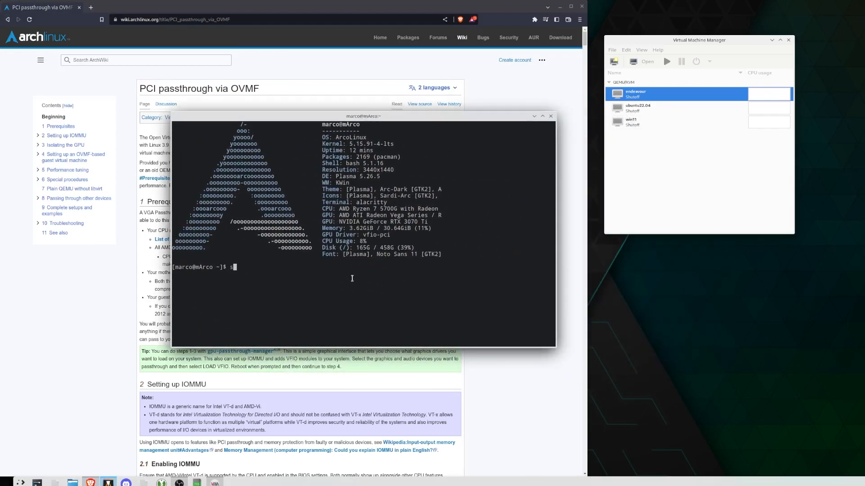
{"action": "type", "text": "sudo nano /etc/d"}
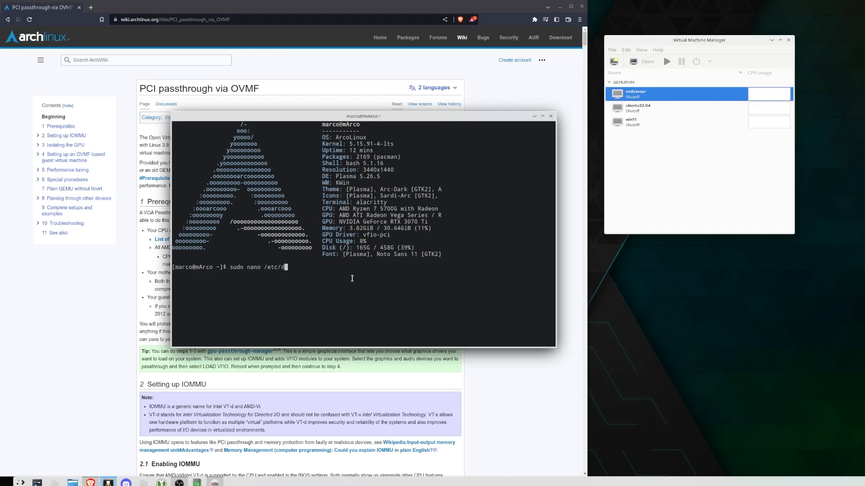
{"action": "key", "text": "Return"}
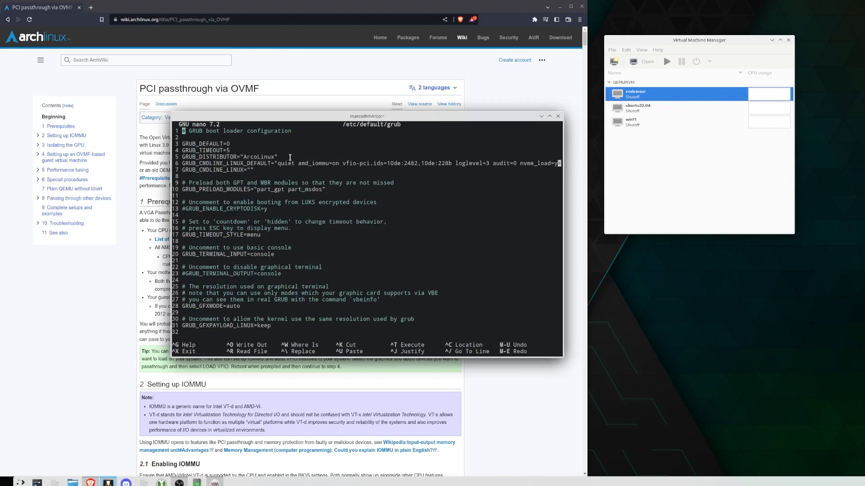
{"action": "mouse_move", "coordinate": [310, 147]}
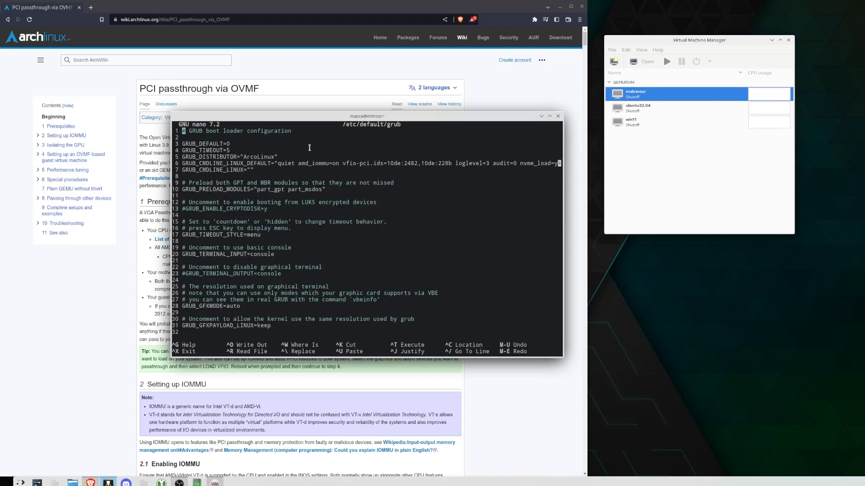
{"action": "mouse_move", "coordinate": [332, 145]}
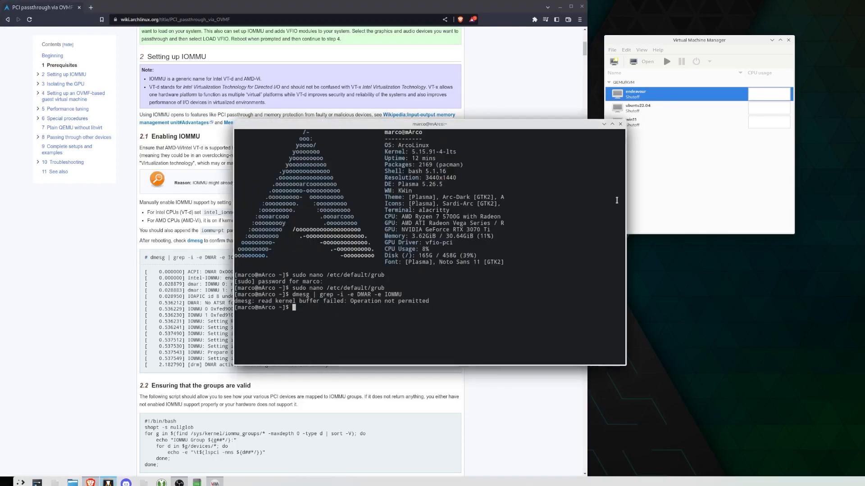
Check dmesg for DMAR/IOMMU, run the wiki IOMMU group script, and locate the NVIDIA GPU in group 9
{"action": "type", "text": "sudo"}
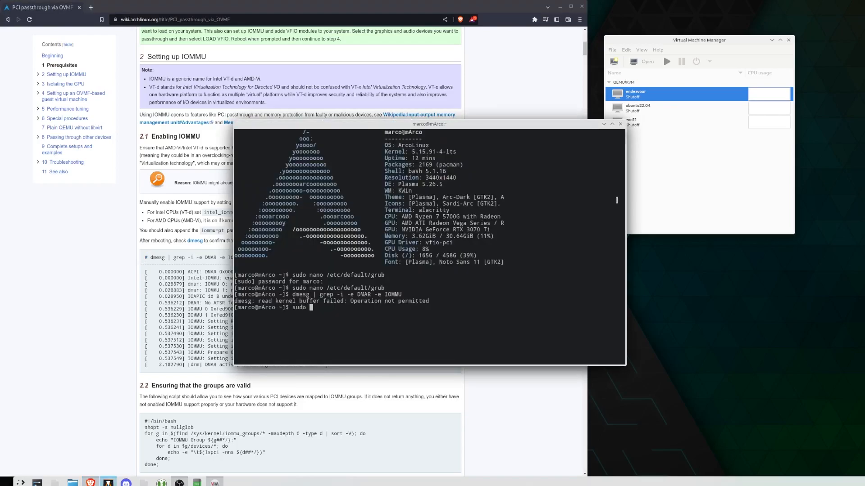
{"action": "key", "text": "Return"}
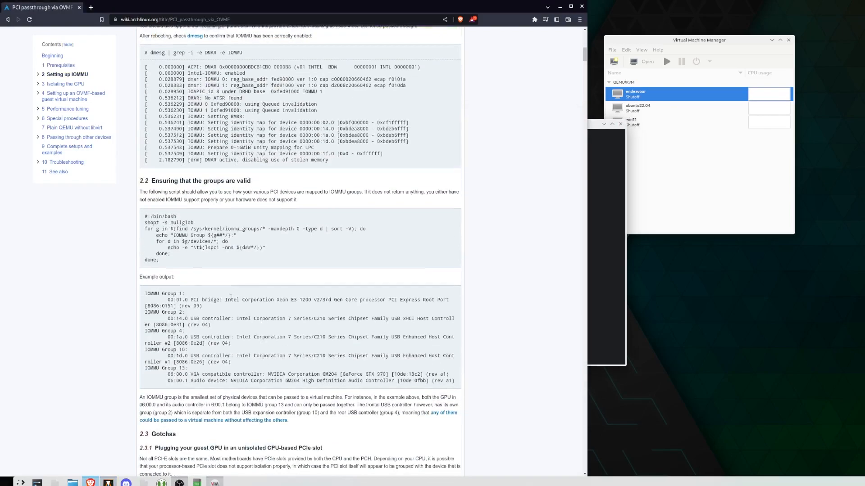
{"action": "left_click_drag", "start_coordinate": [144, 215], "coordinate": [160, 260]}
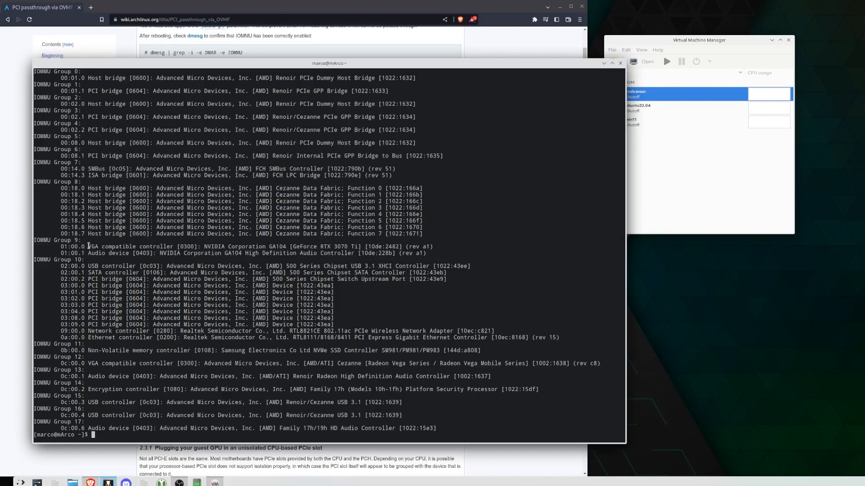
{"action": "double_click", "coordinate": [106, 247]}
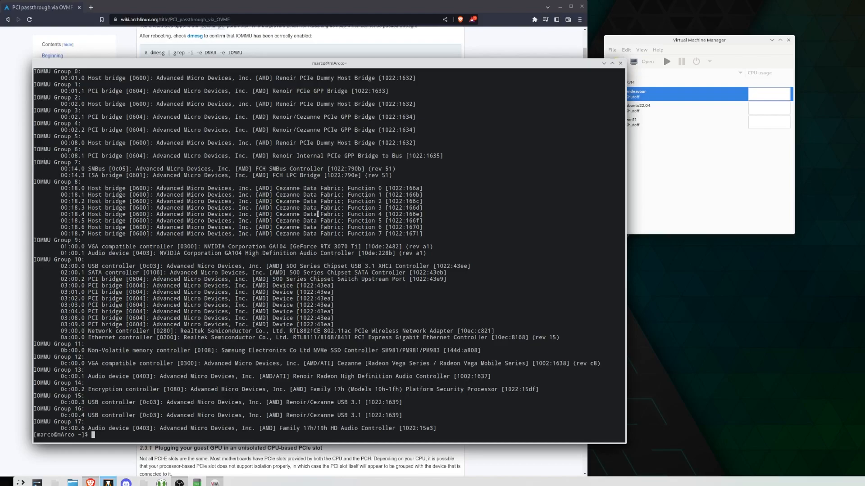
{"action": "mouse_move", "coordinate": [331, 227]}
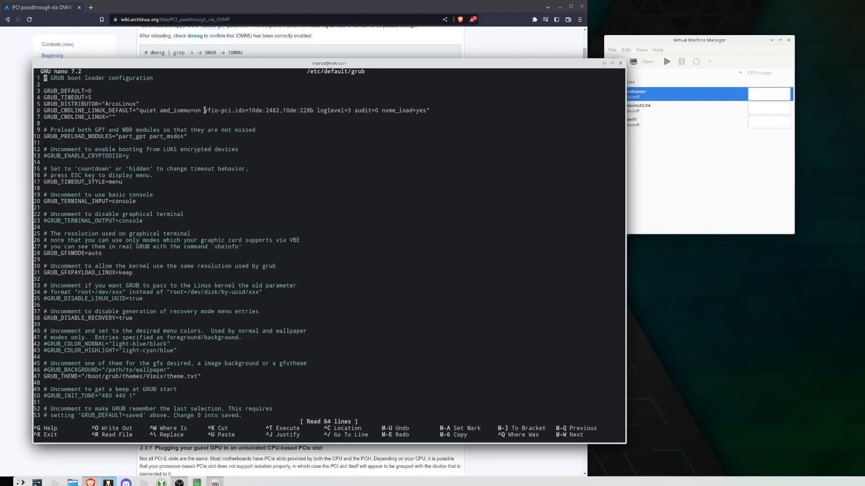
Confirm vfio-pci.ids=10de:2482,10de:228b in /etc/default/grub, then save and exit nano
{"action": "double_click", "coordinate": [213, 110]}
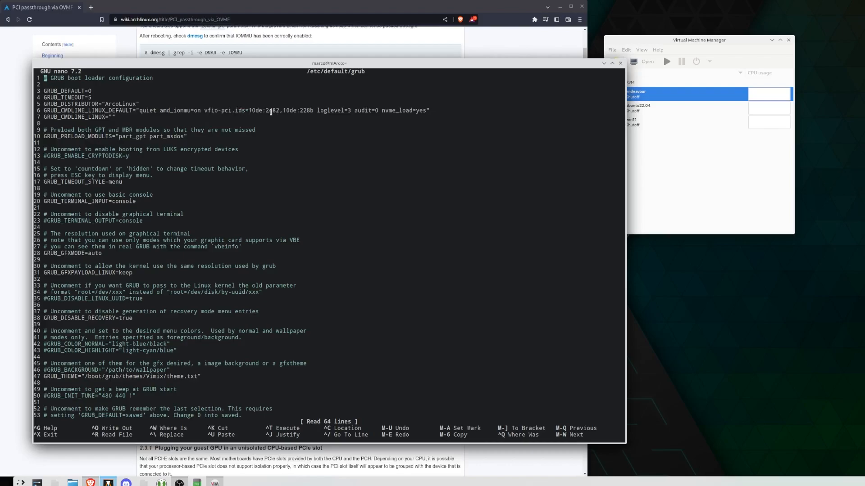
{"action": "mouse_move", "coordinate": [288, 123]}
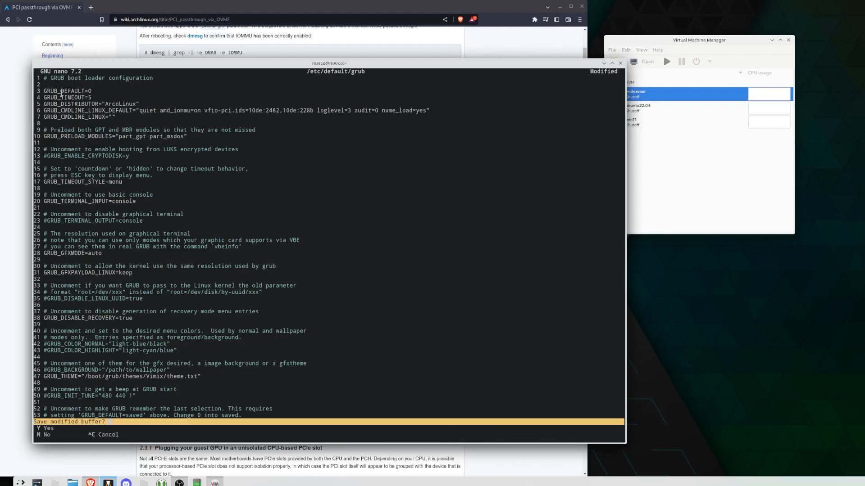
{"action": "key", "text": "y"}
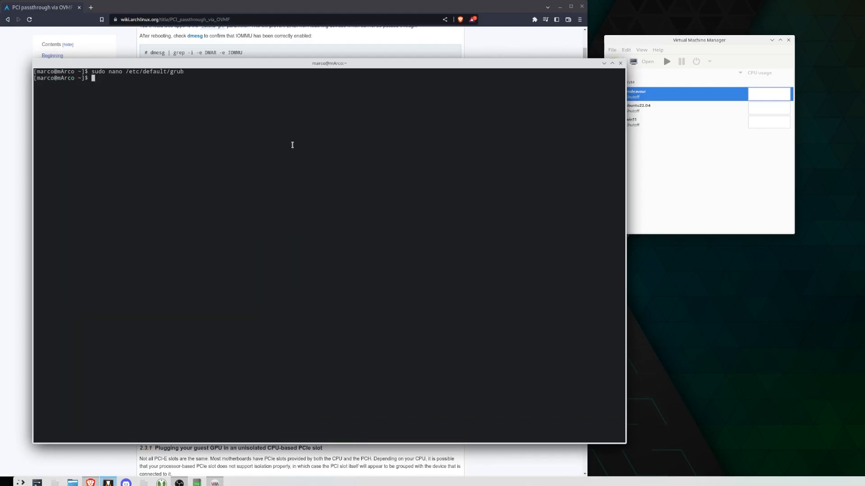
Run grub-mkconfig -o /boot/grub/grub.cfg, then rerun it with sudo !! after the root error
{"action": "type", "text": "grub-mkcon"}
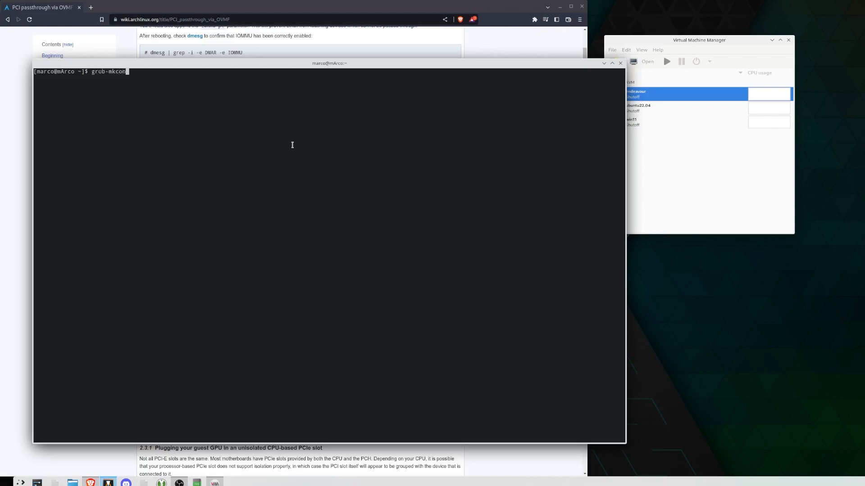
{"action": "type", "text": "fig"}
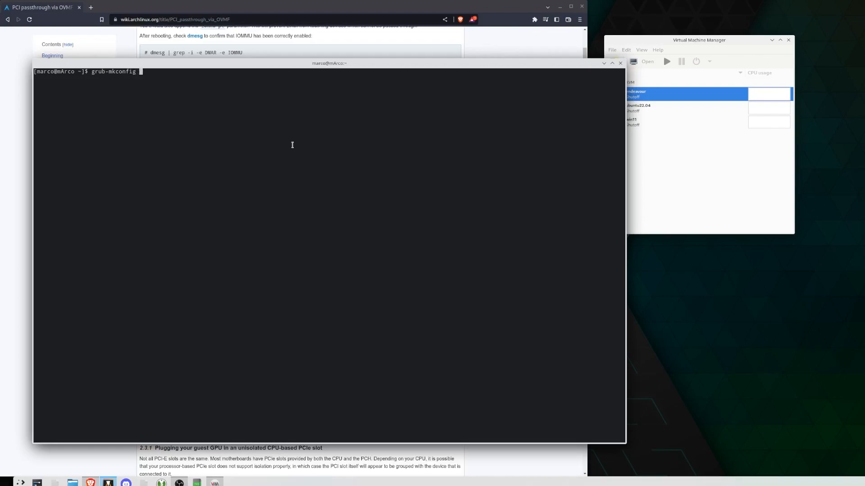
{"action": "type", "text": "-o /"}
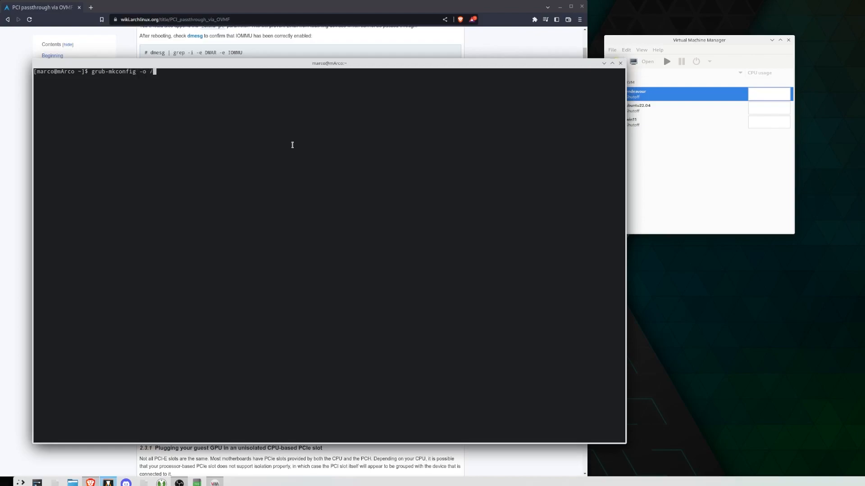
{"action": "type", "text": "boot/grub/grub.cfg"}
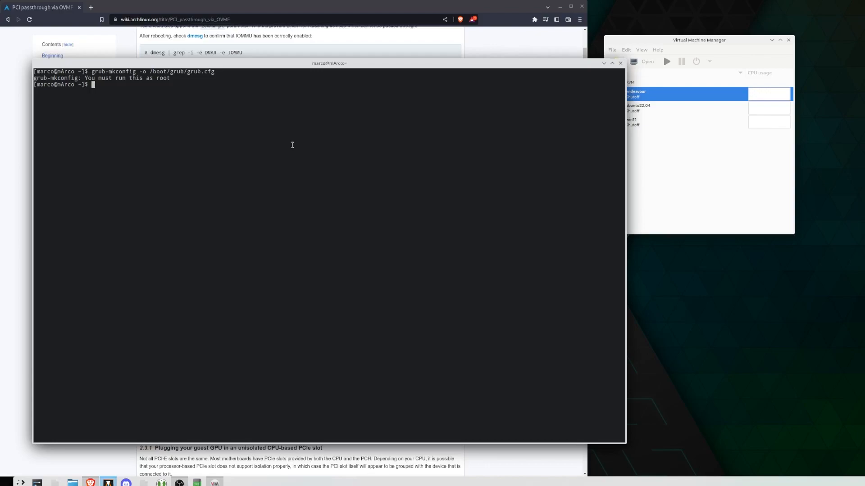
{"action": "type", "text": "sudo"}
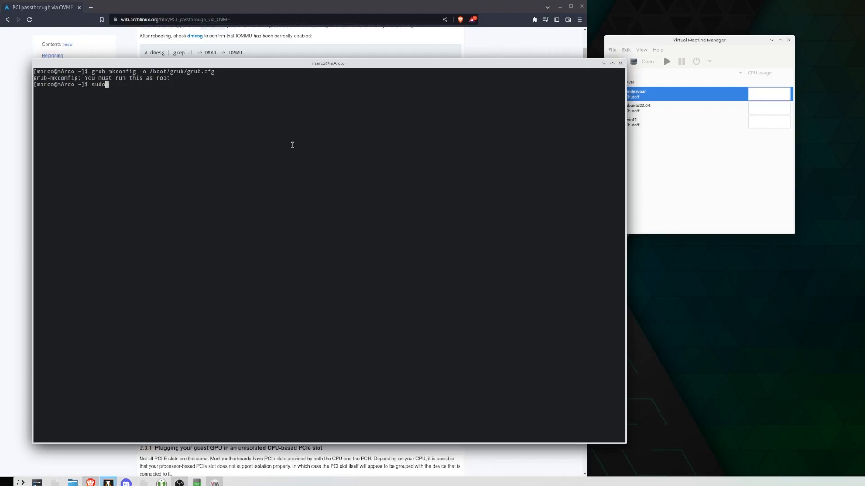
{"action": "type", "text": "!!"}
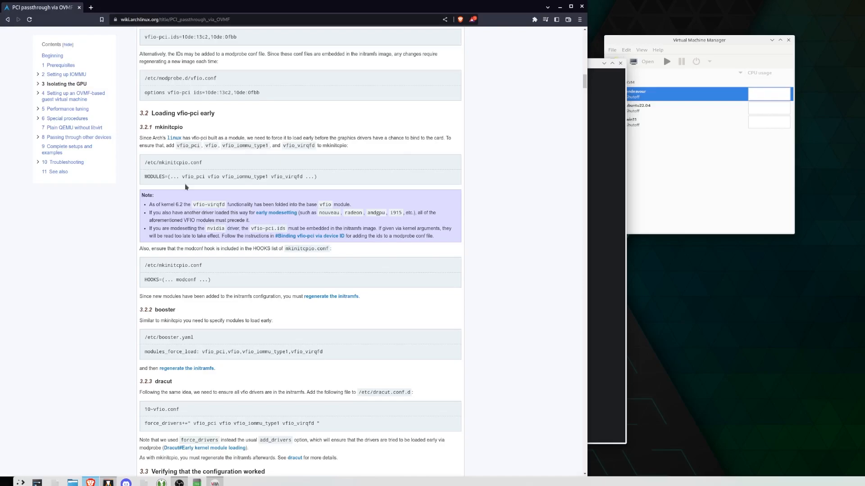
Select the vfio_pci module name in the wiki's 'Loading vfio-pci early' MODULES example
{"action": "double_click", "coordinate": [188, 177]}
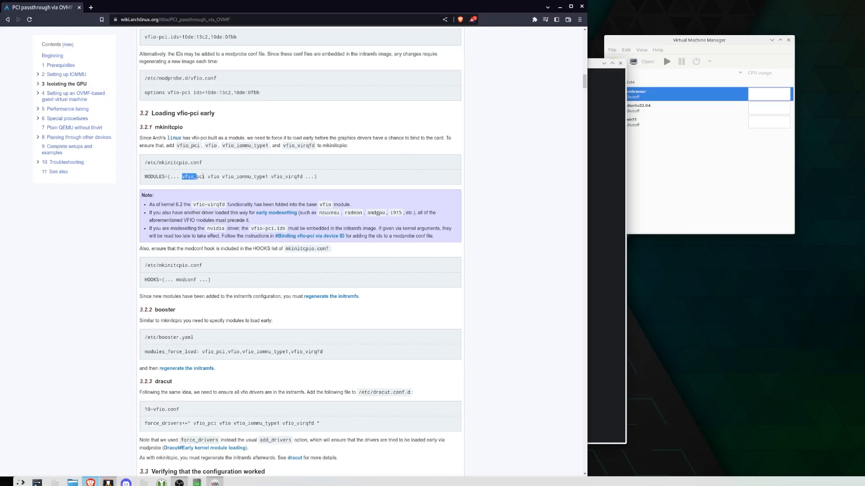
{"action": "left_click_drag", "start_coordinate": [181, 176], "coordinate": [302, 177]}
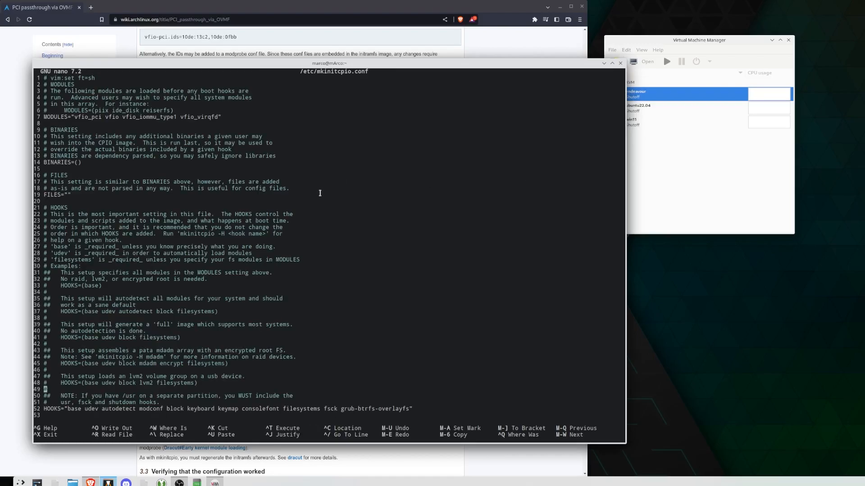
{"action": "mouse_move", "coordinate": [406, 340]}
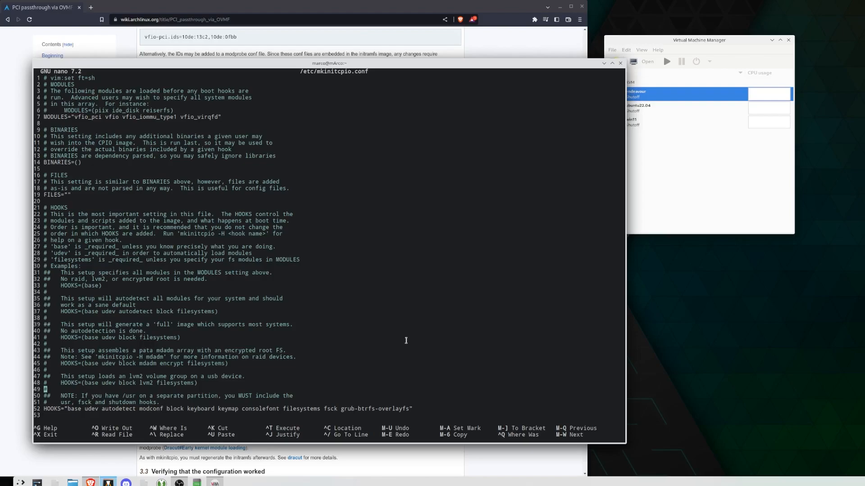
Exit nano with Ctrl+X, leaving the vfio MODULES and modconf HOOKS lines unchanged
{"action": "key", "text": "ctrl+x"}
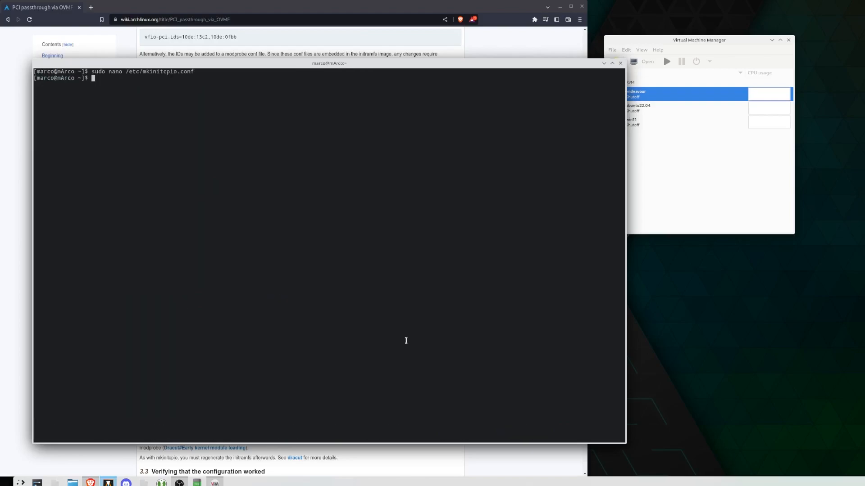
Run sudo mkinitcpio -P to rebuild the linux and linux-lts initramfs images
{"action": "type", "text": "sudo mkinitcp"}
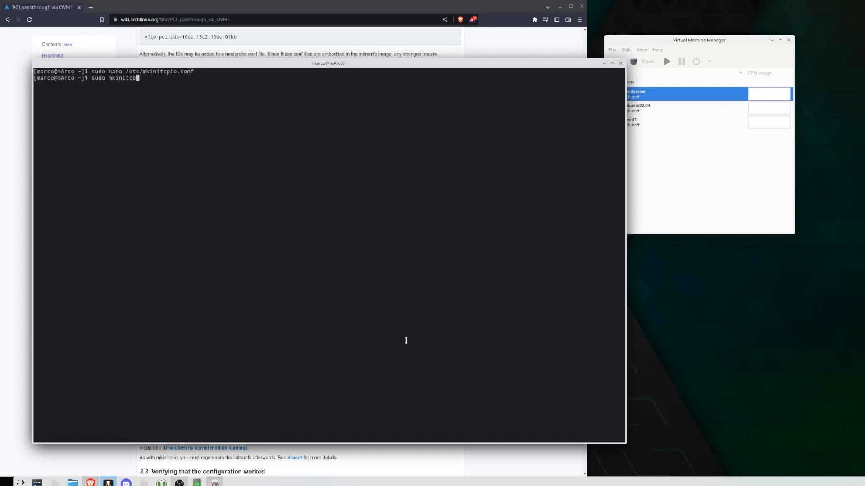
{"action": "type", "text": "-"}
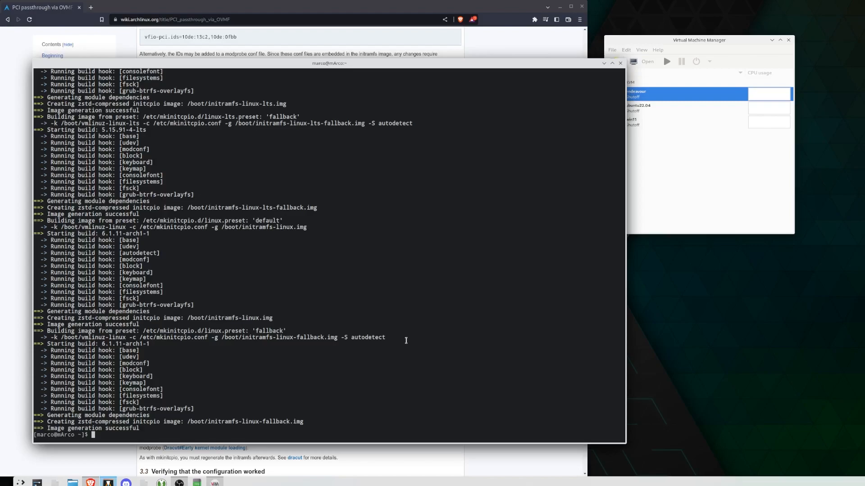
{"action": "mouse_move", "coordinate": [328, 351]}
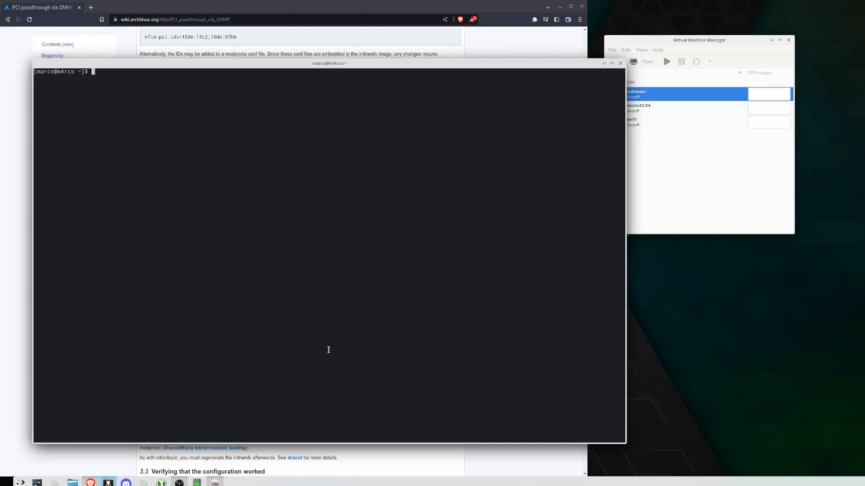
{"action": "mouse_move", "coordinate": [576, 261]}
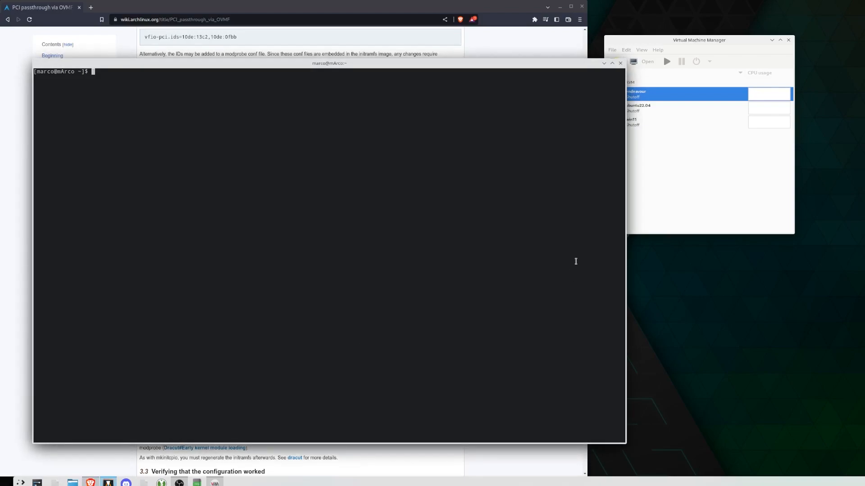
Decline pacman's reinstall of virt-manager, qemu, libvirt, edk2-ovmf, dnsmasq and iptables-nft
{"action": "type", "text": "sudo pacman -S virt-manager qemu libvirt edk2-ovmf  dnsmasq iptables-nft"}
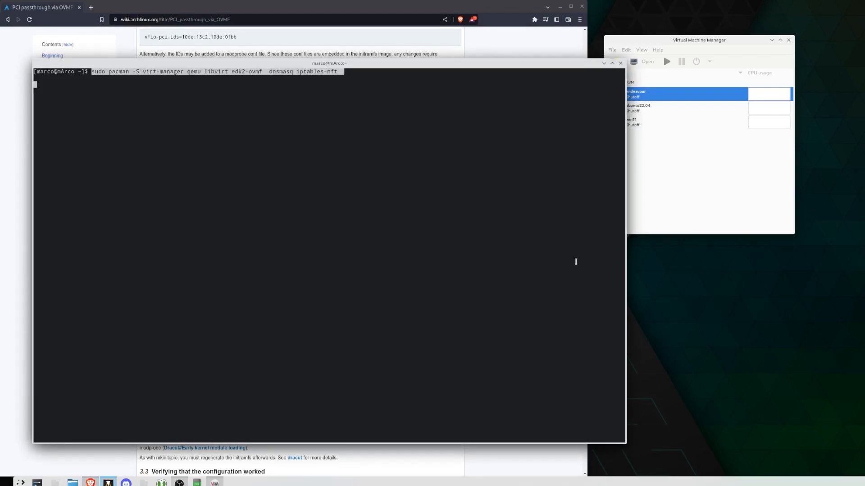
{"action": "mouse_move", "coordinate": [343, 86]}
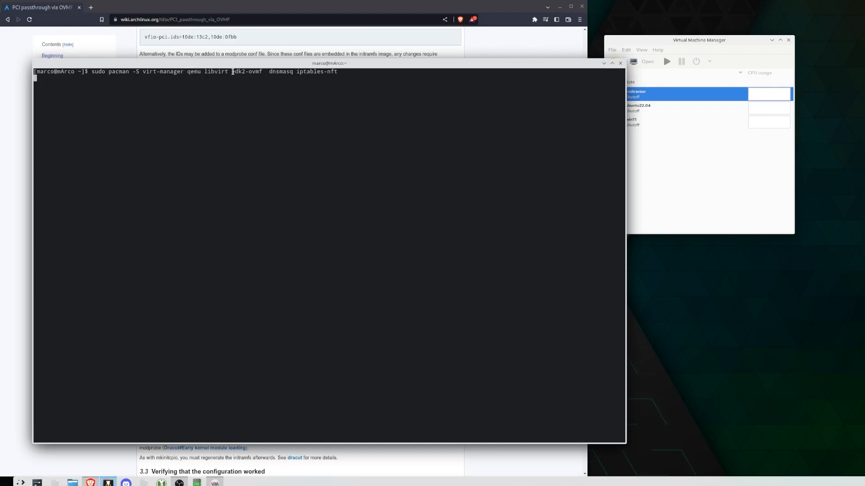
{"action": "double_click", "coordinate": [246, 72]}
{"action": "type", "text": "n"}
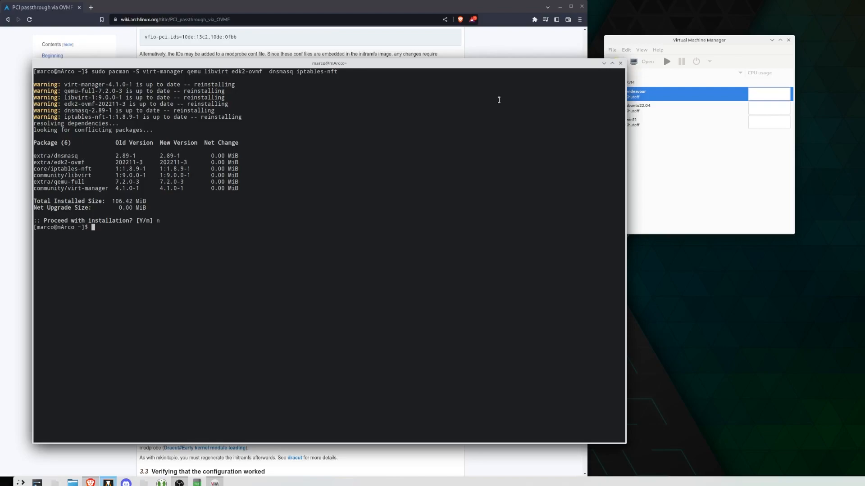
{"action": "type", "text": "sudo p"}
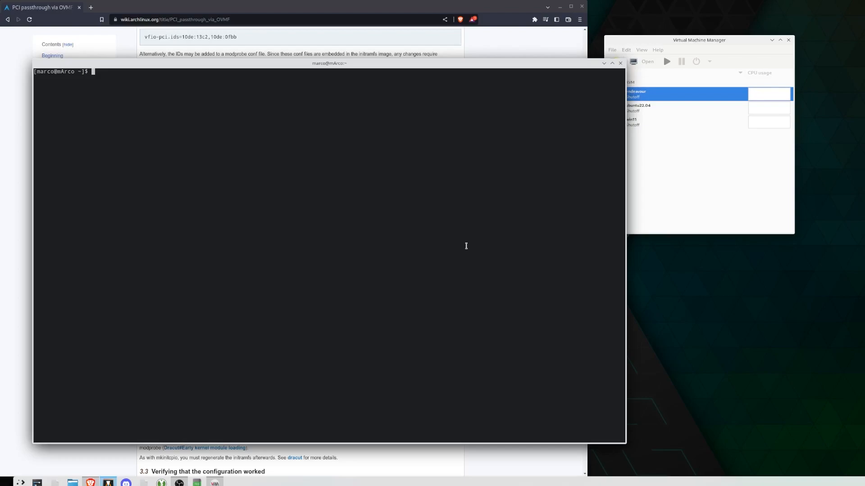
{"action": "type", "text": "sudo"}
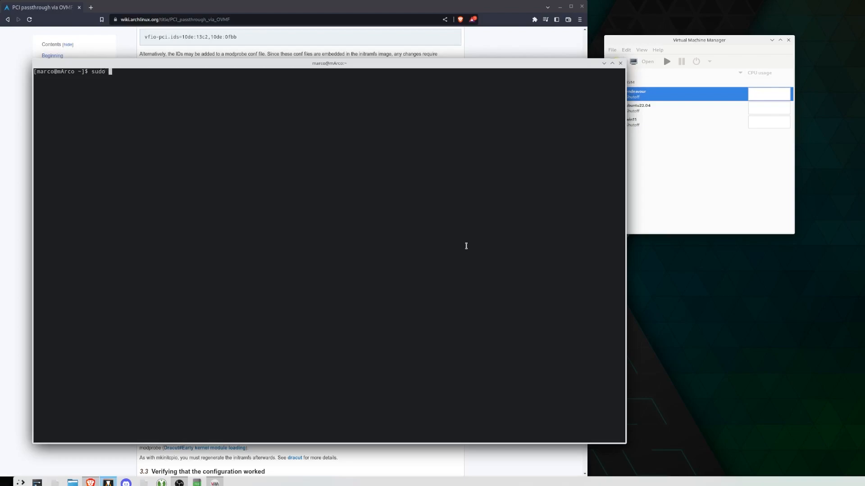
{"action": "type", "text": "systemctl enable libvirt"}
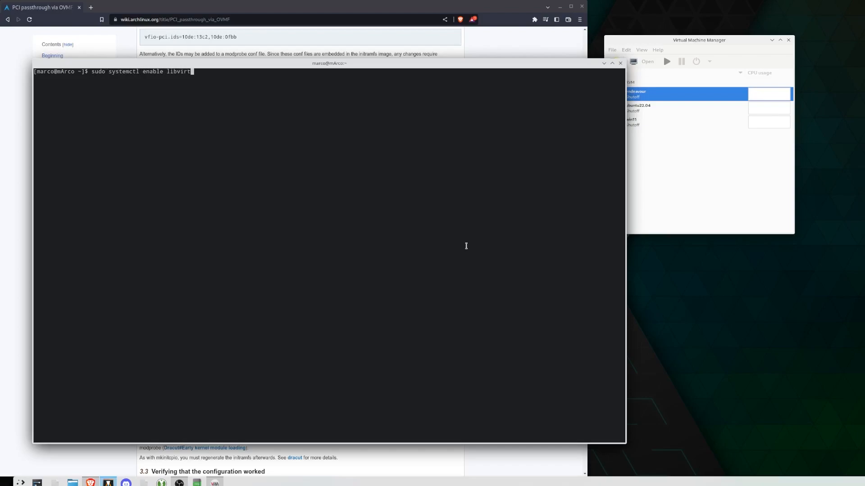
Enable and start libvirtd.service and virtlogd.socket with systemctl enable --now
{"action": "type", "text": "d.service --now"}
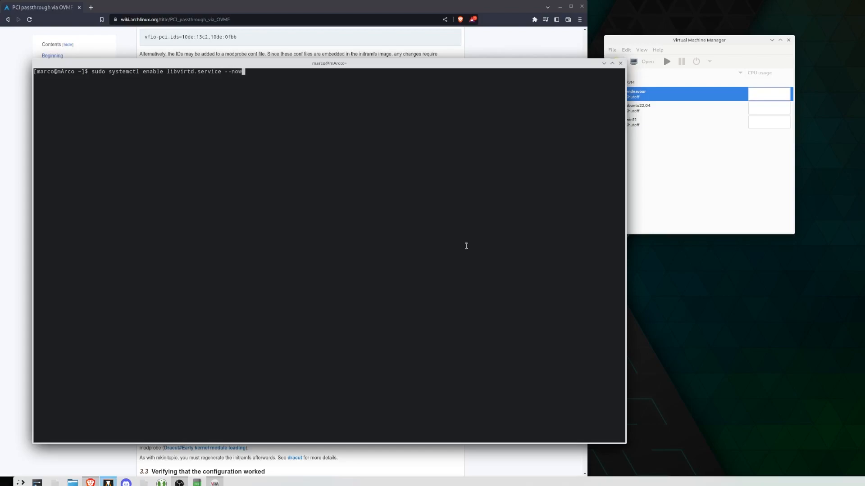
{"action": "type", "text": "sudo"}
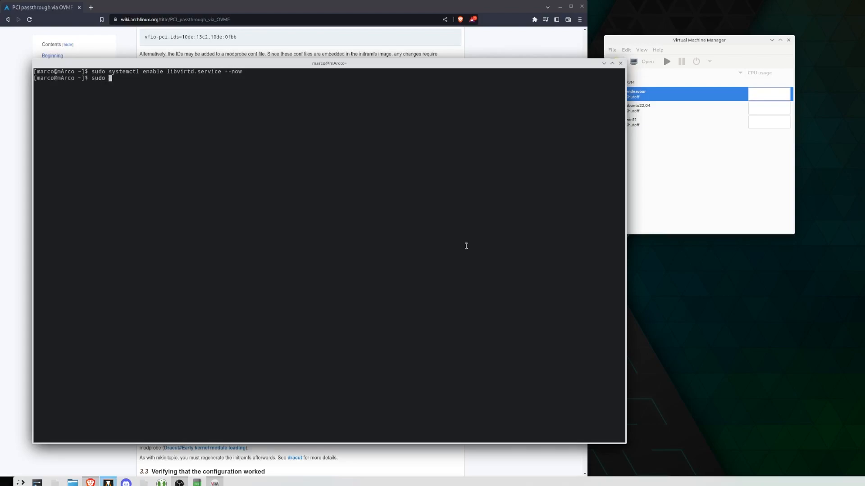
{"action": "type", "text": "systemctl enable virtlog"}
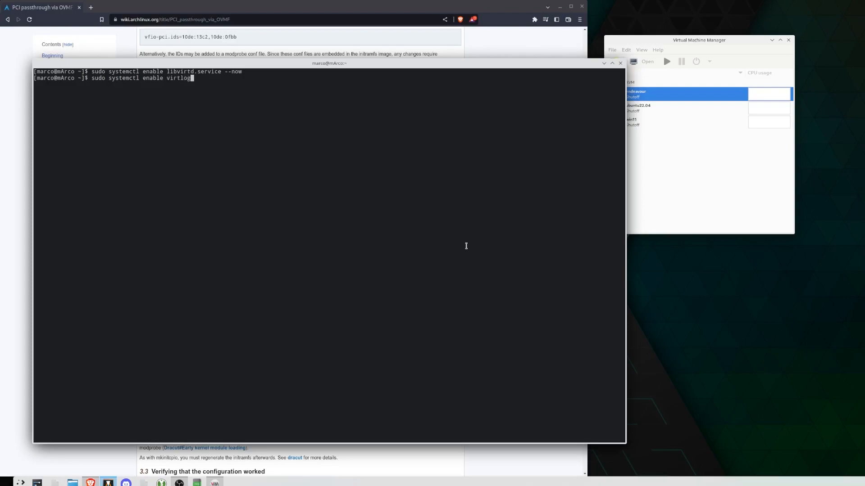
{"action": "type", "text": "d.socket"}
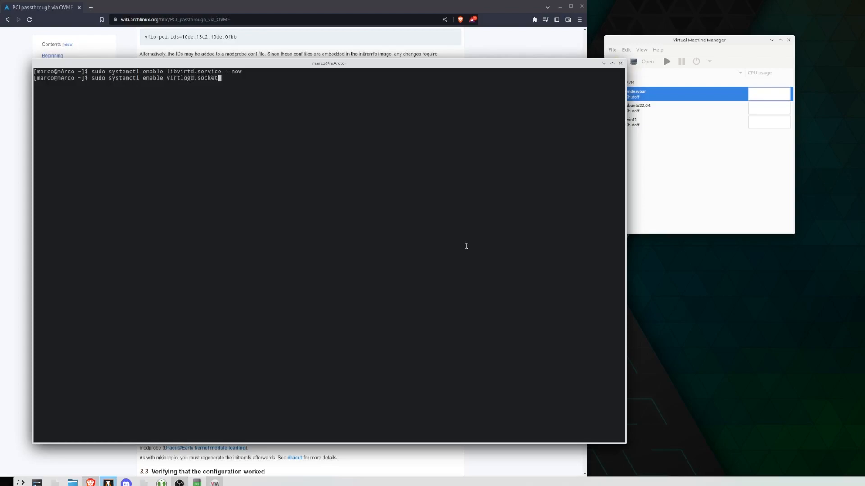
{"action": "type", "text": "--now"}
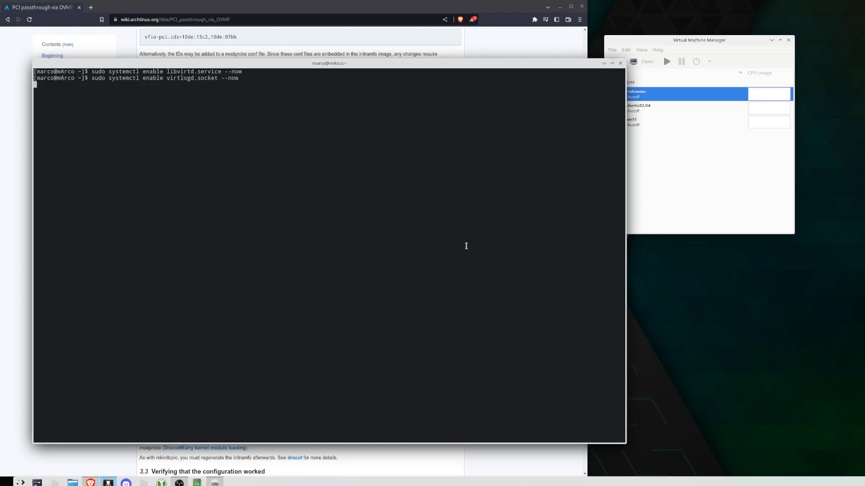
Set the default virsh network to autostart and start it
{"action": "type", "text": "sudo virsh net-autostart default"}
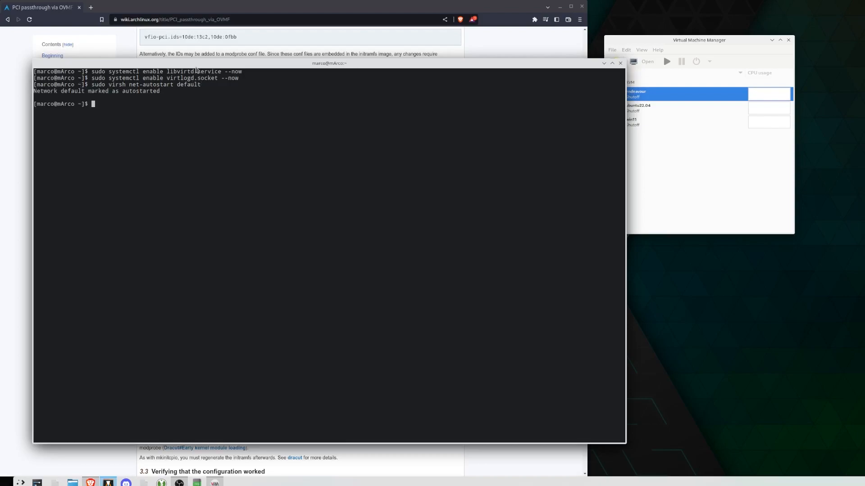
{"action": "type", "text": "sudo virsh"}
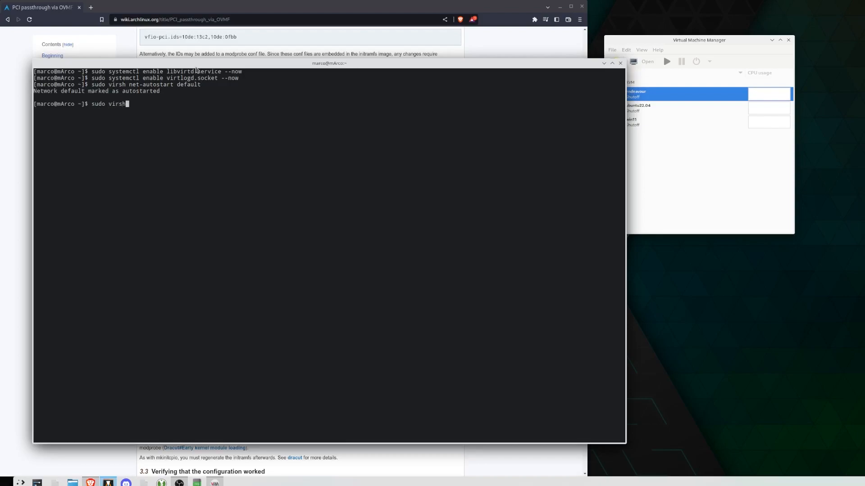
{"action": "type", "text": "net"}
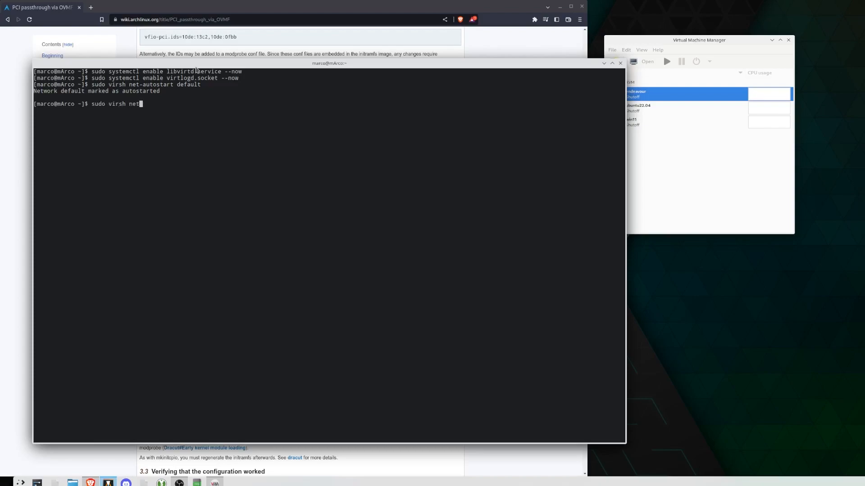
{"action": "type", "text": "-start defa"}
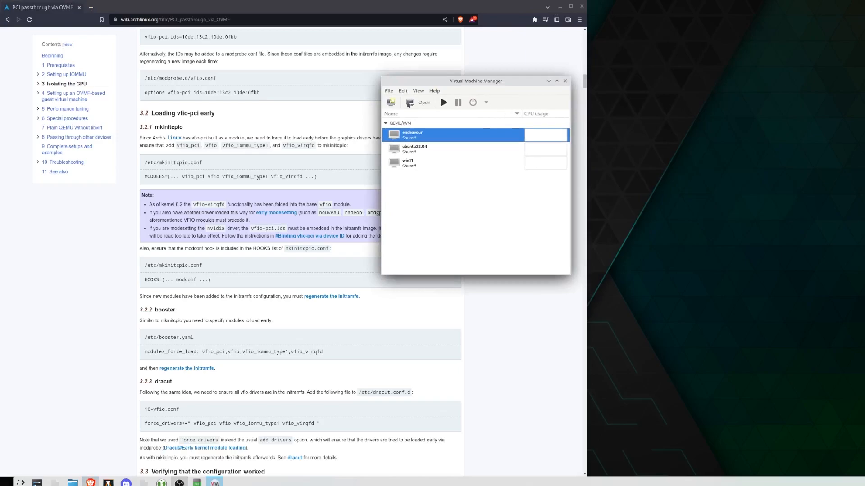
{"action": "left_click", "coordinate": [391, 103]}
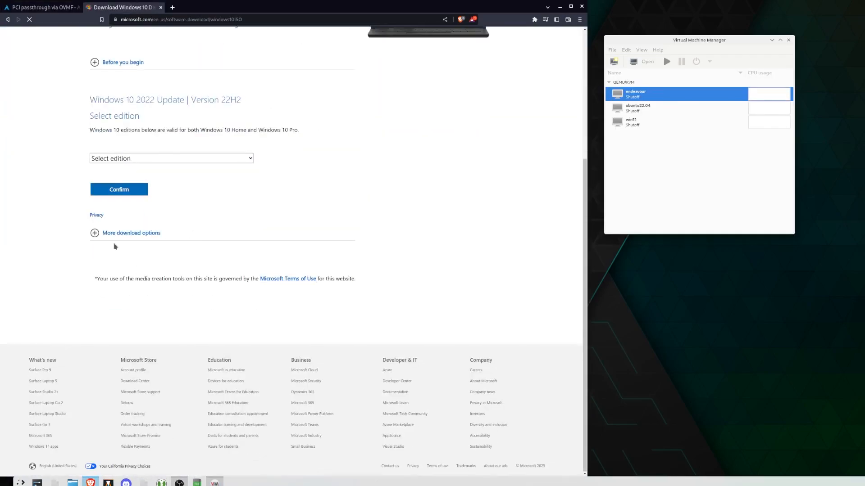
{"action": "left_click", "coordinate": [119, 189]}
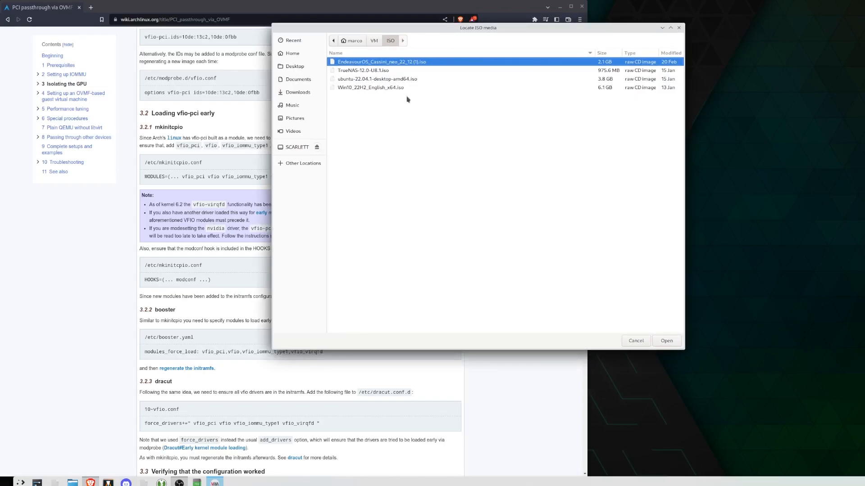
Create win11-2 from Win10_22H2_English_x64.iso with a 128 GiB disk, customizing before install
{"action": "left_click", "coordinate": [370, 87]}
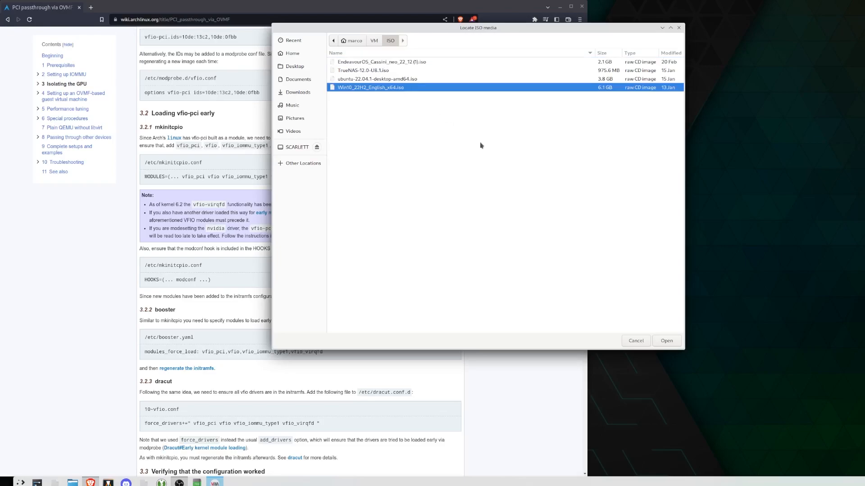
{"action": "left_click", "coordinate": [667, 341]}
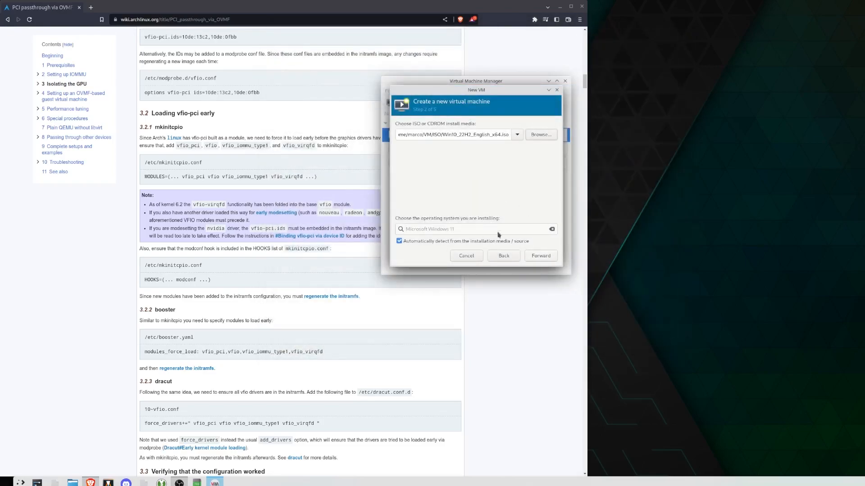
{"action": "left_click", "coordinate": [540, 255]}
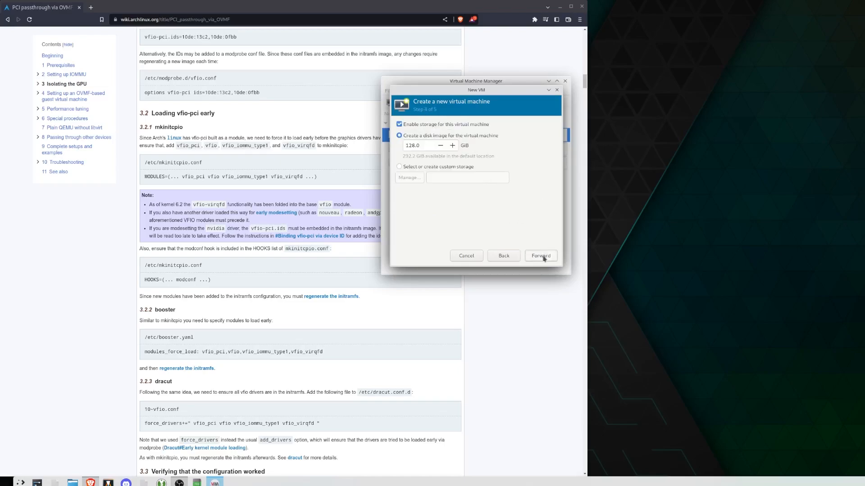
{"action": "left_click", "coordinate": [540, 256]}
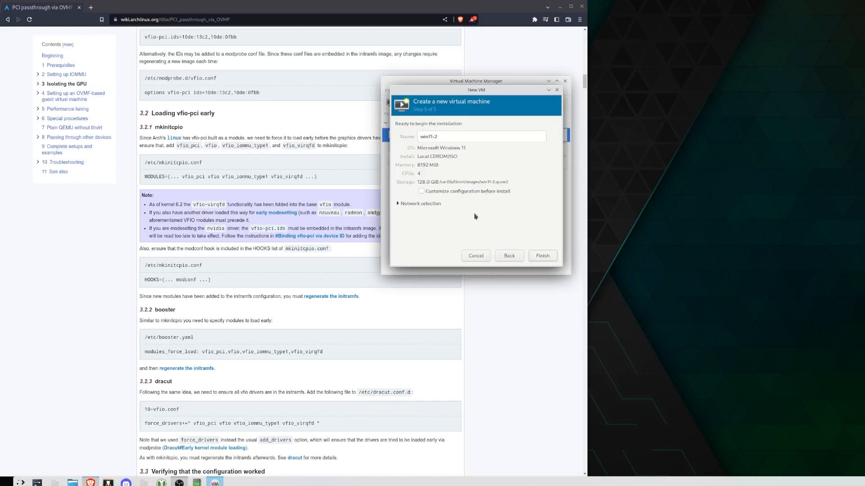
{"action": "mouse_move", "coordinate": [439, 202]}
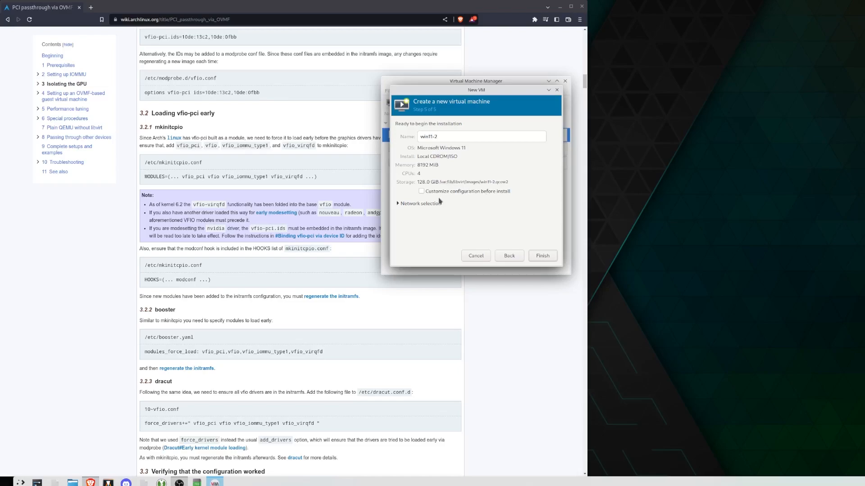
{"action": "left_click", "coordinate": [421, 192]}
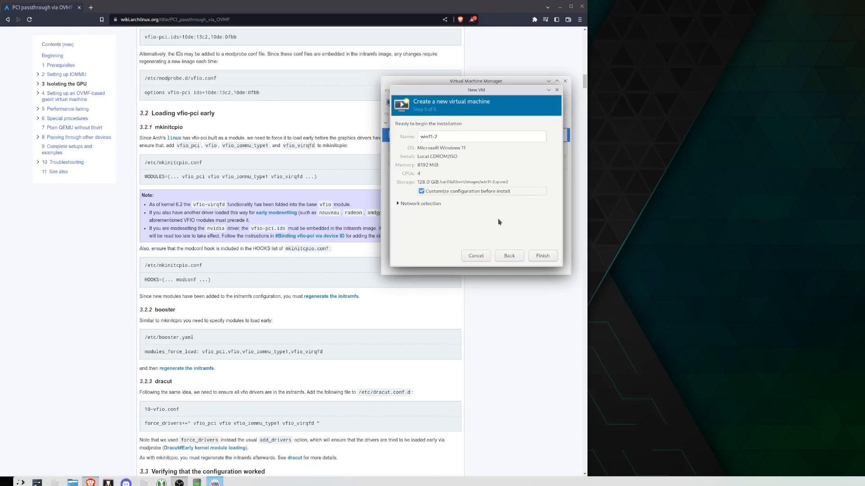
{"action": "left_click", "coordinate": [543, 256]}
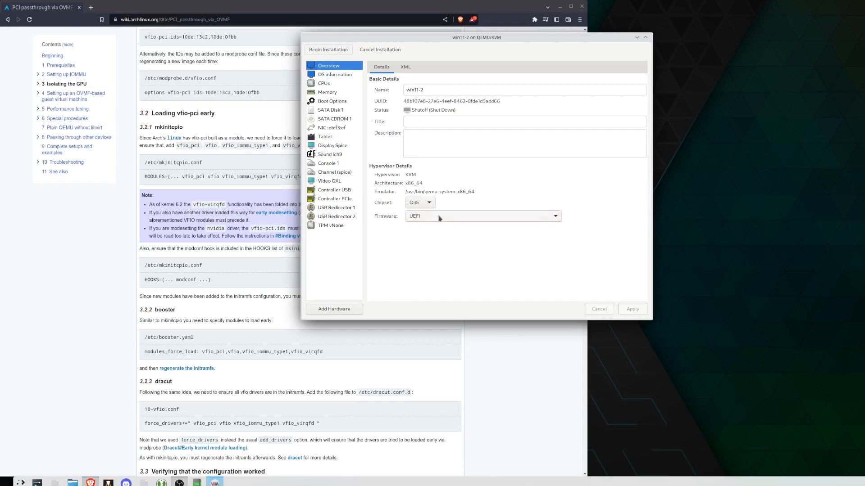
Set win11-2's firmware to x64 Secure Boot UEFI (OVMF_CODE.secboot.fd) and apply
{"action": "left_click", "coordinate": [555, 216]}
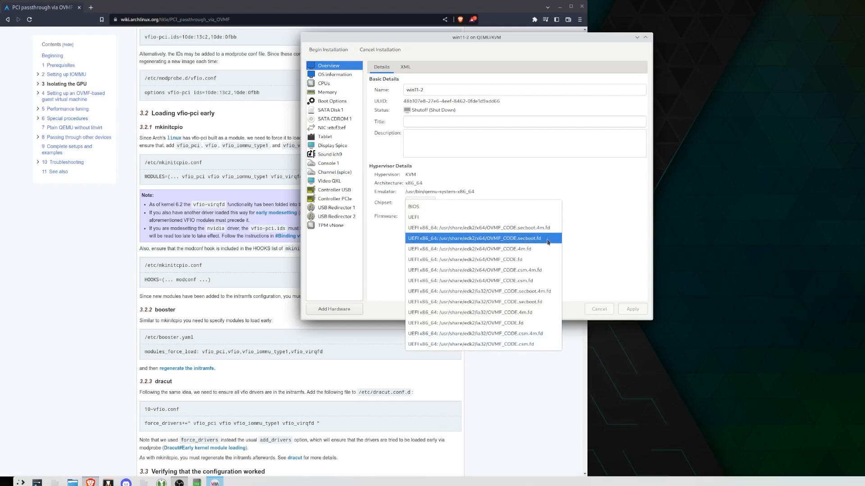
{"action": "left_click", "coordinate": [474, 238]}
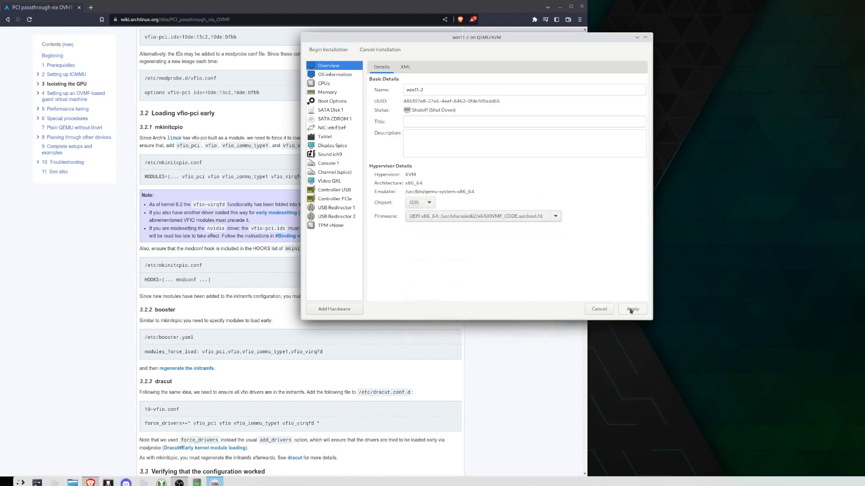
{"action": "left_click", "coordinate": [633, 309]}
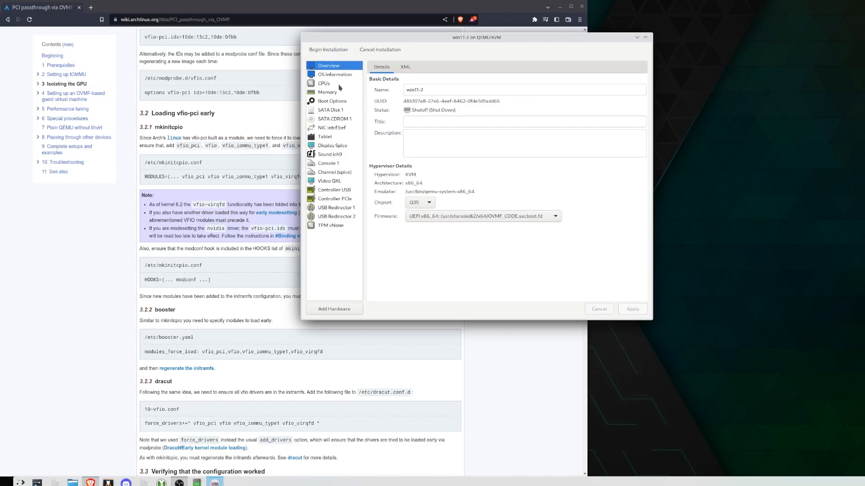
Apply a manual CPU topology of 1 socket, 4 cores and 2 threads
{"action": "left_click", "coordinate": [323, 83]}
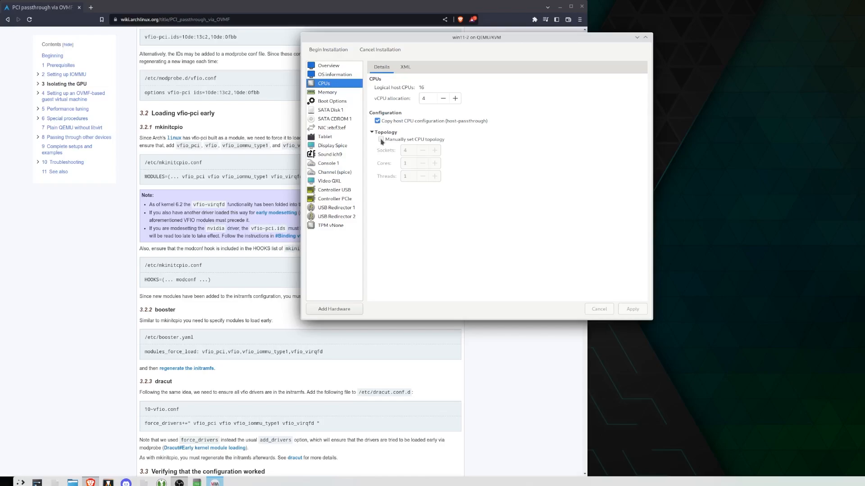
{"action": "left_click", "coordinate": [381, 139]}
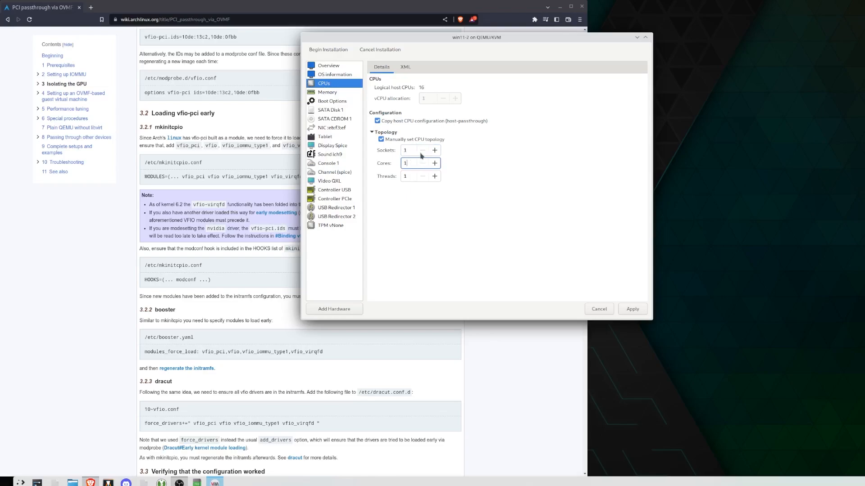
{"action": "type", "text": "4"}
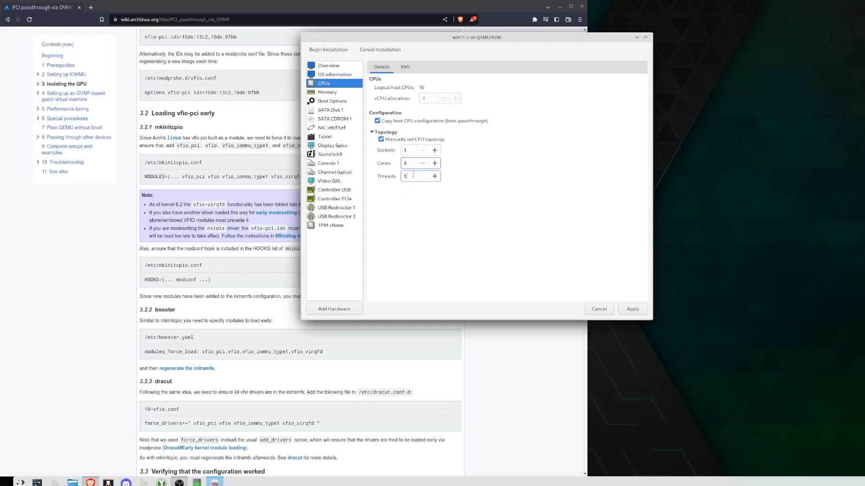
{"action": "left_click", "coordinate": [434, 177]}
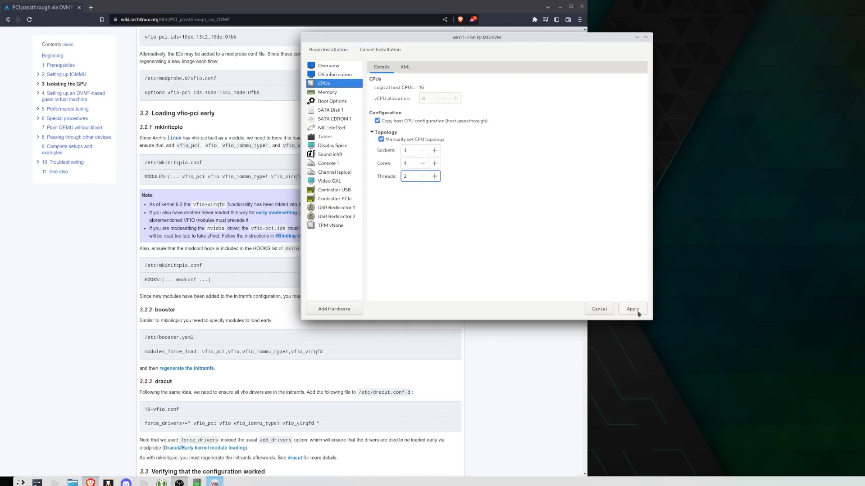
{"action": "left_click", "coordinate": [633, 309]}
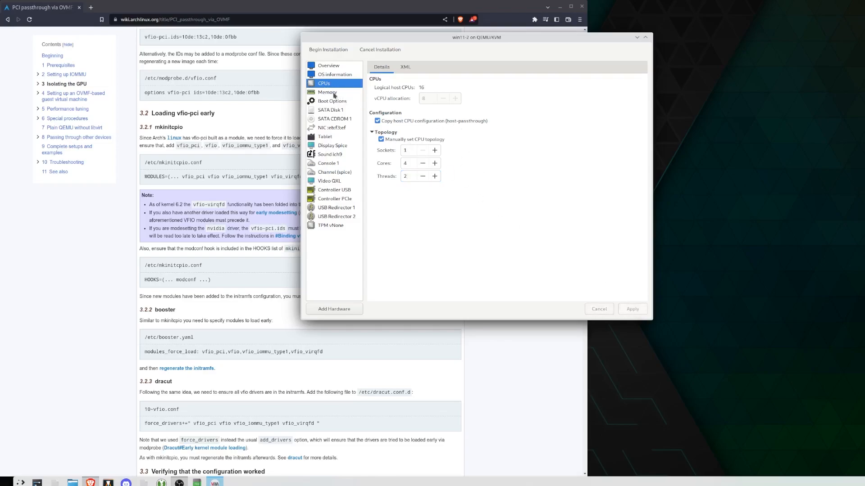
{"action": "left_click", "coordinate": [334, 100]}
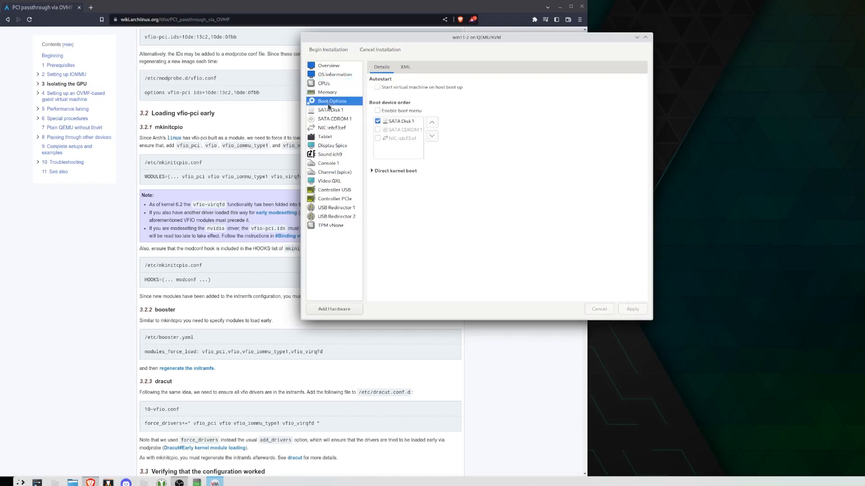
{"action": "left_click", "coordinate": [328, 65]}
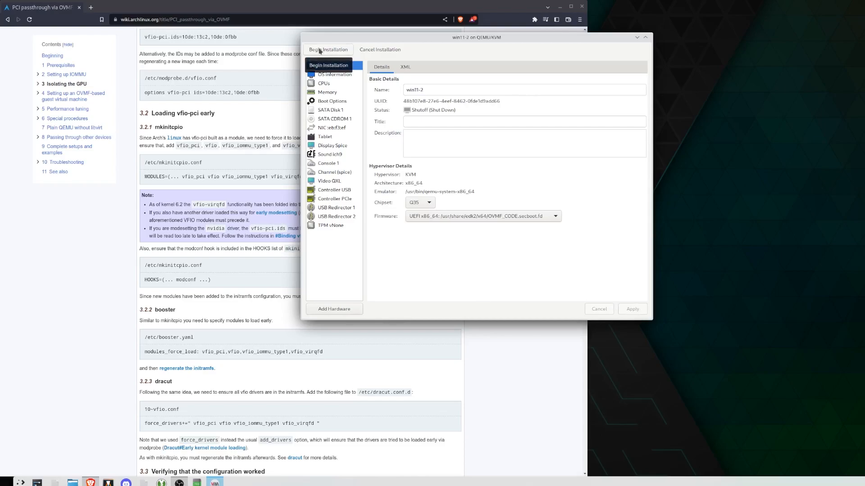
Install Windows 10 Home via custom install on the 128 GB unallocated drive, region United States
{"action": "left_click", "coordinate": [328, 49]}
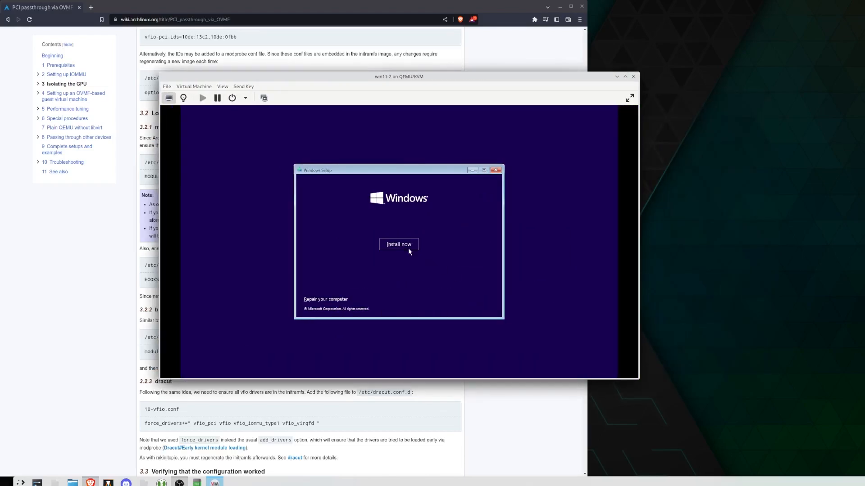
{"action": "left_click", "coordinate": [399, 245]}
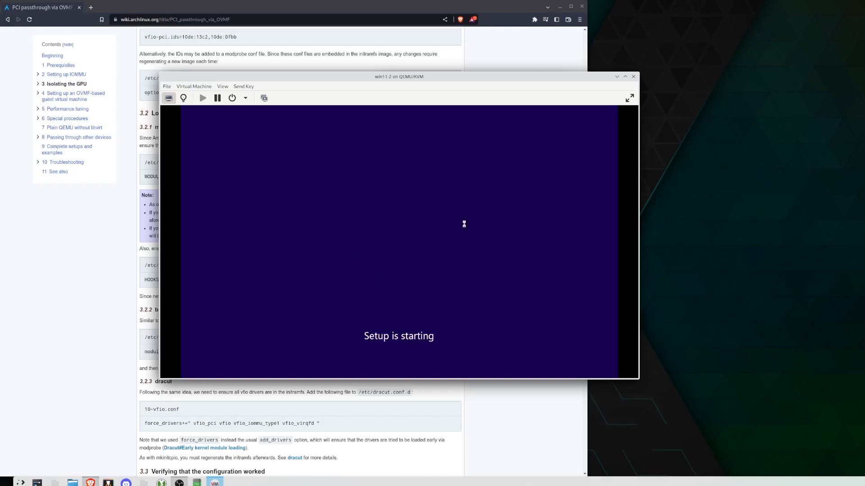
{"action": "mouse_move", "coordinate": [449, 182]}
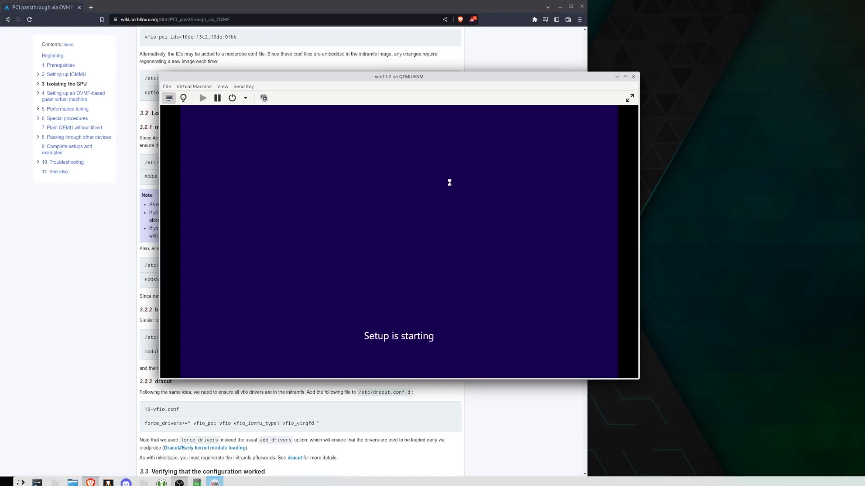
{"action": "mouse_move", "coordinate": [448, 176]}
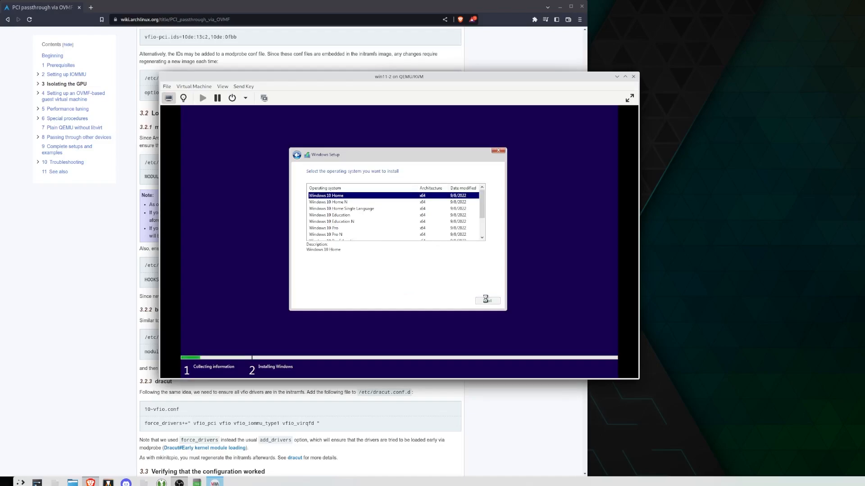
{"action": "left_click", "coordinate": [487, 300]}
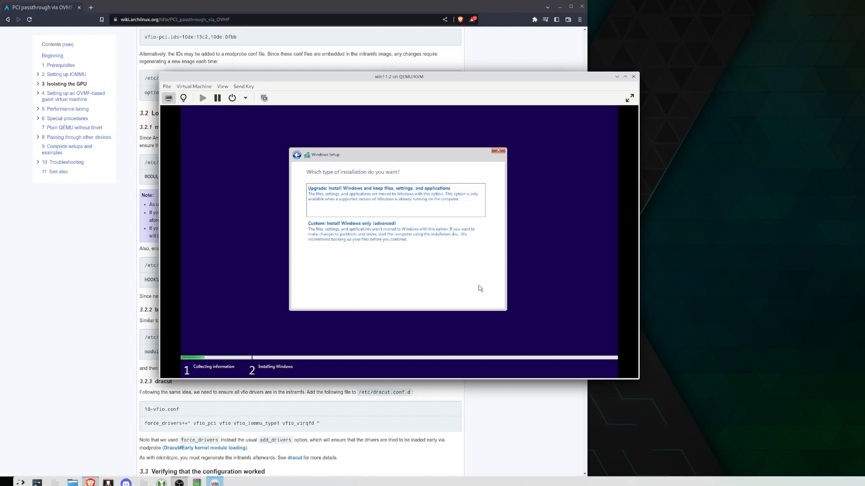
{"action": "left_click", "coordinate": [352, 236]}
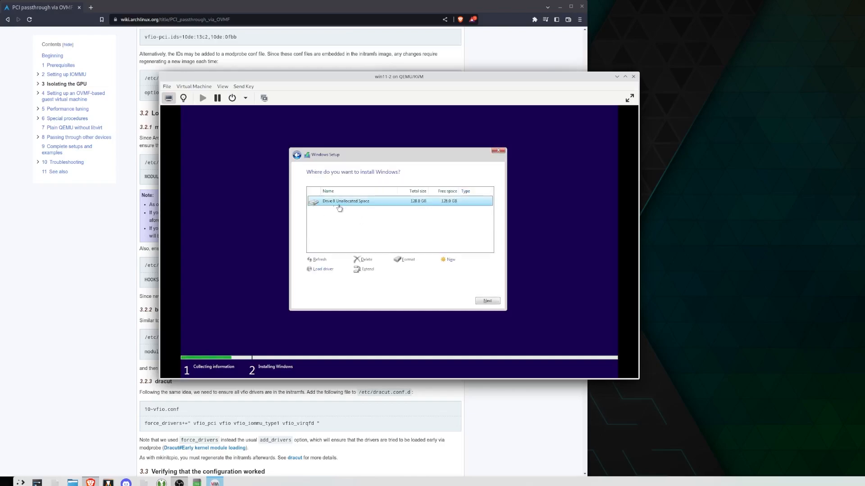
{"action": "mouse_move", "coordinate": [471, 215]}
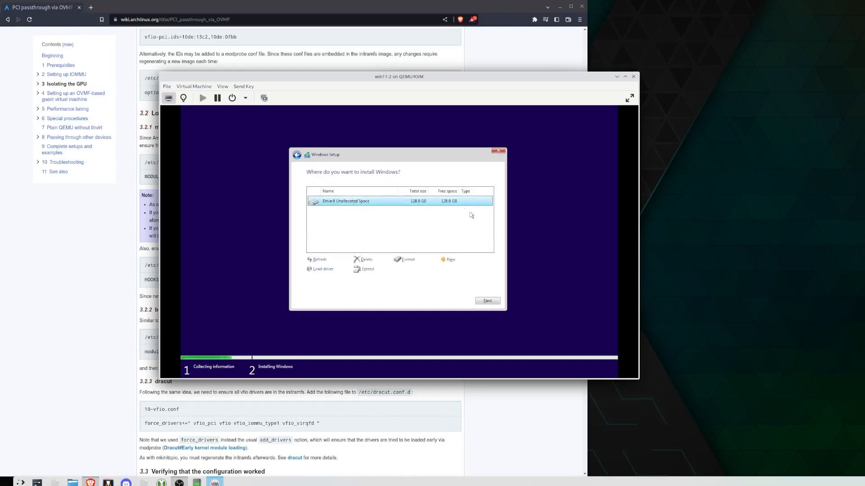
{"action": "left_click", "coordinate": [488, 300]}
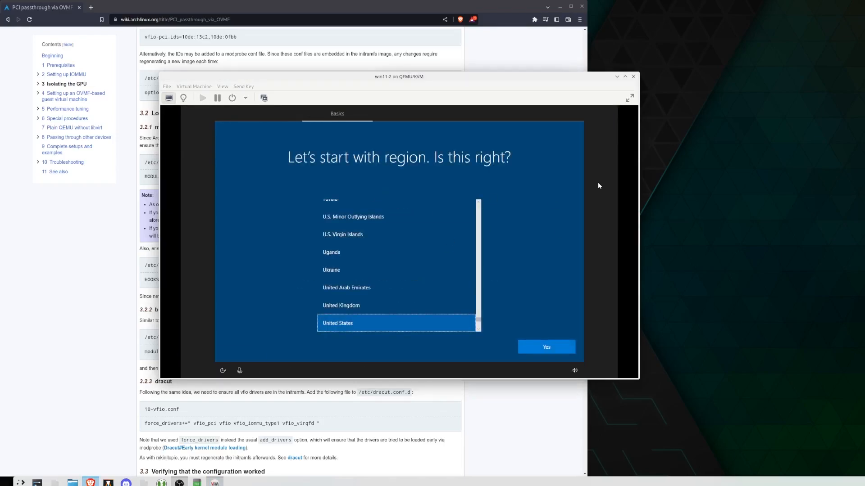
{"action": "left_click", "coordinate": [546, 346]}
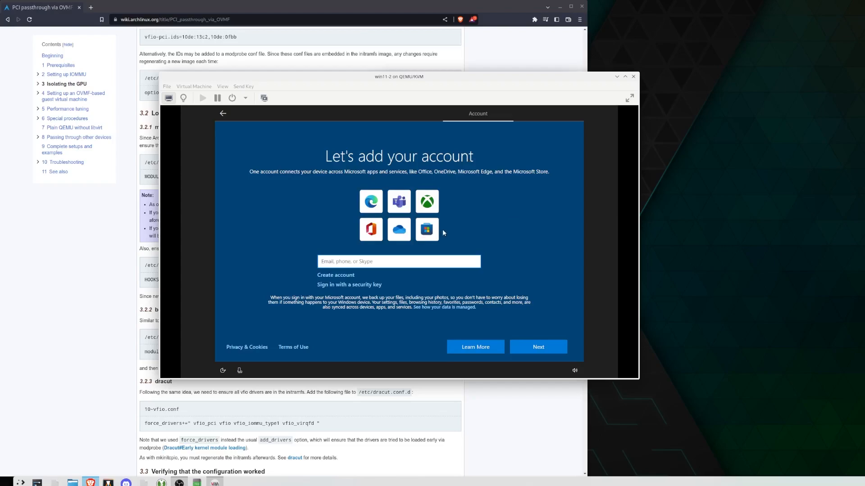
{"action": "mouse_move", "coordinate": [366, 180]}
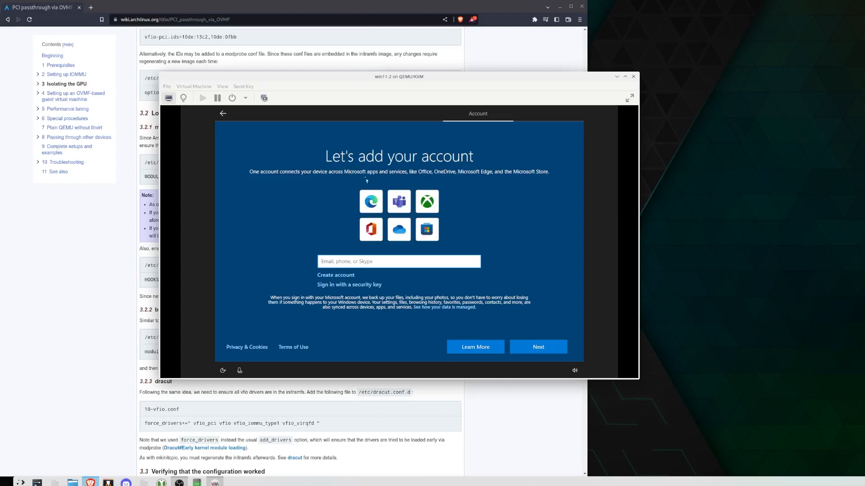
{"action": "left_click", "coordinate": [398, 261]}
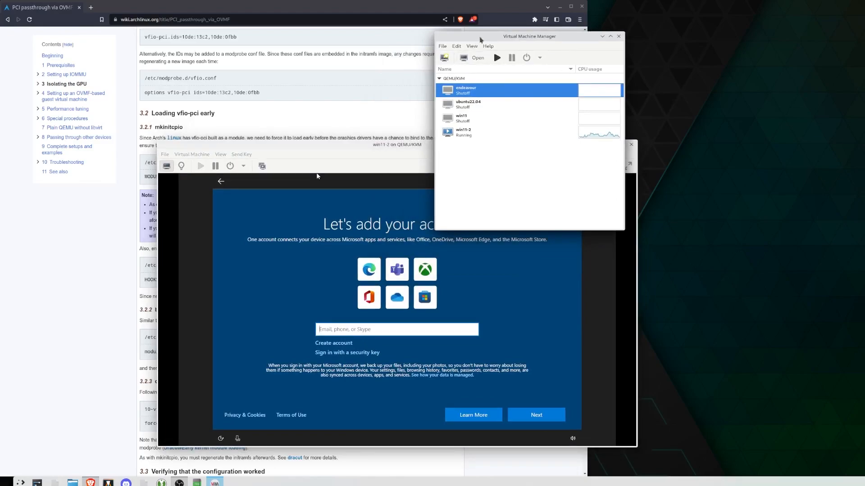
Check QEMU/KVM Connection Details showing the default virtual network inactive, then return to win11-2 setup
{"action": "left_click_drag", "start_coordinate": [528, 36], "coordinate": [539, 14]}
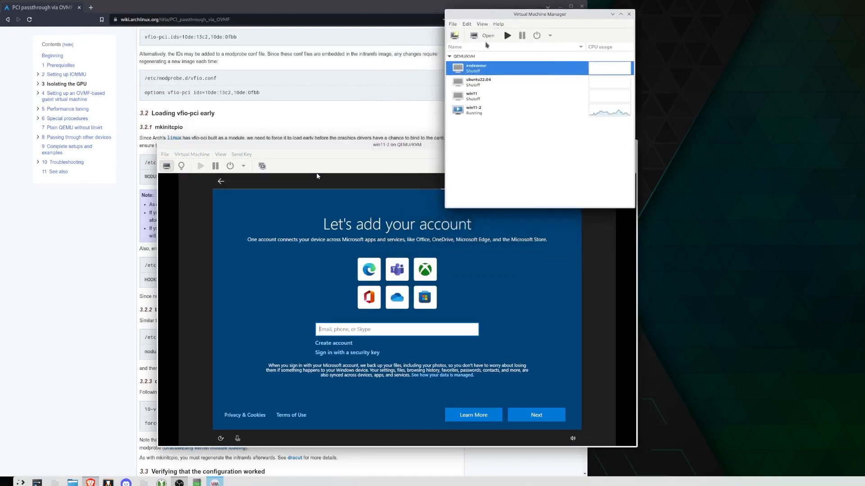
{"action": "left_click", "coordinate": [487, 110]}
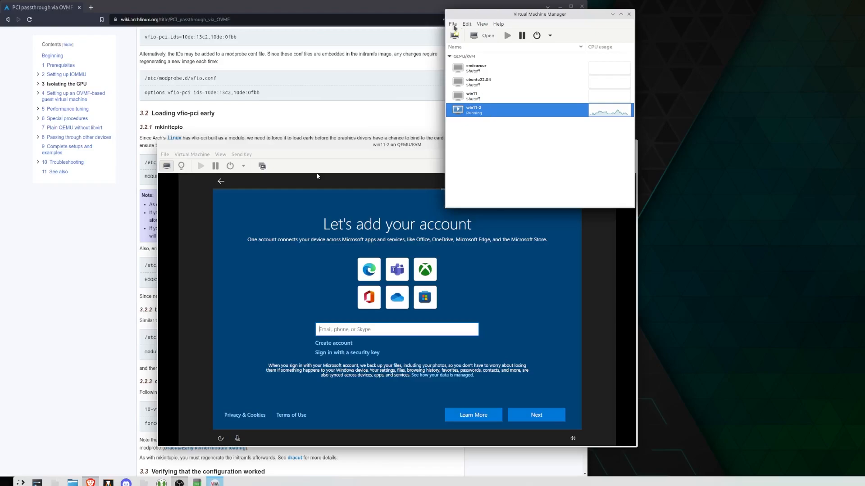
{"action": "left_click", "coordinate": [466, 24]}
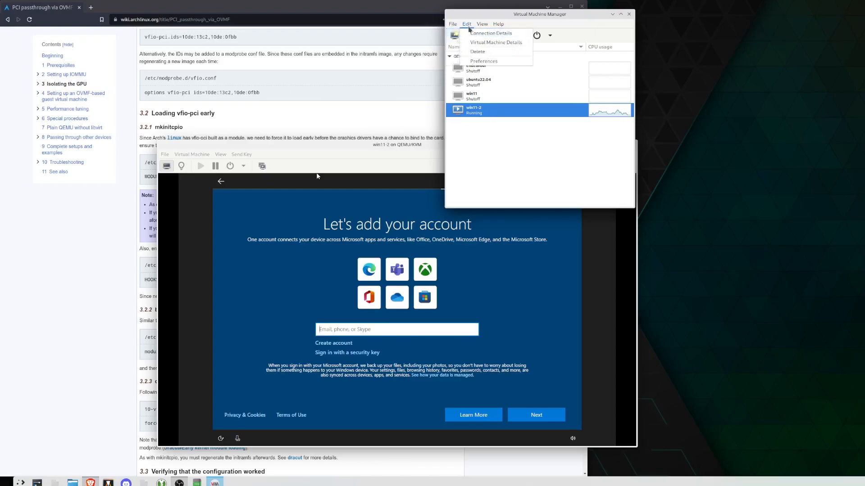
{"action": "left_click", "coordinate": [491, 32]}
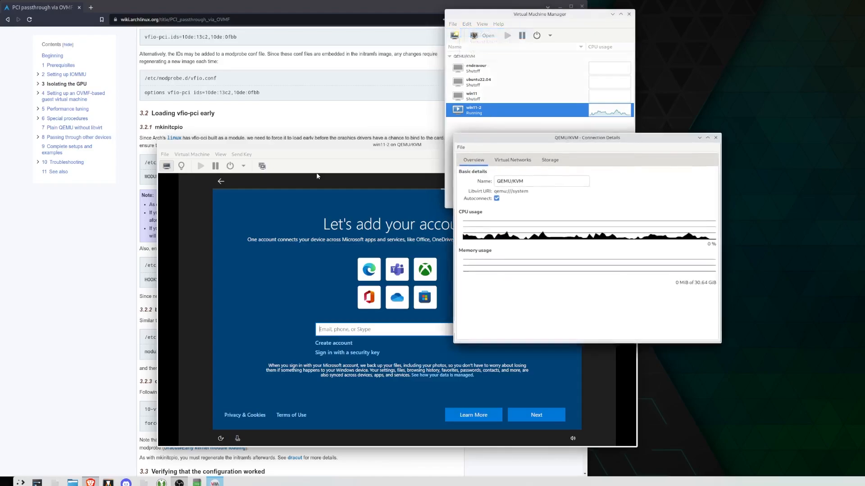
{"action": "left_click", "coordinate": [512, 157]}
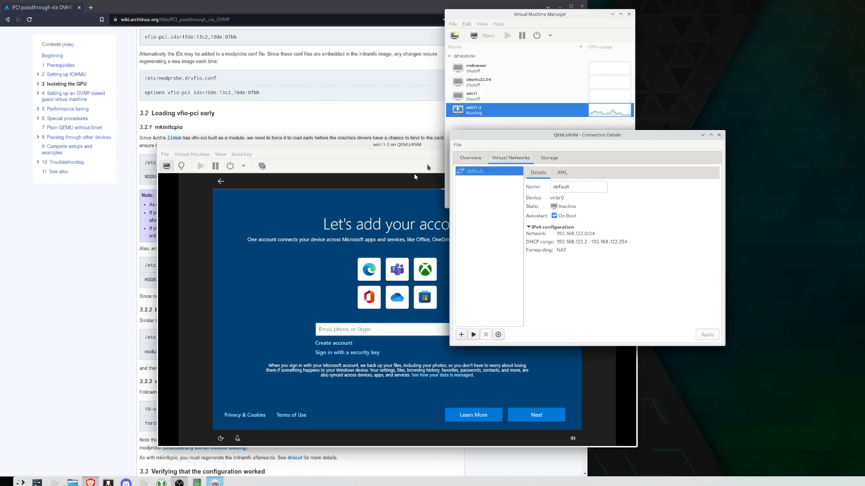
{"action": "left_click", "coordinate": [393, 144]}
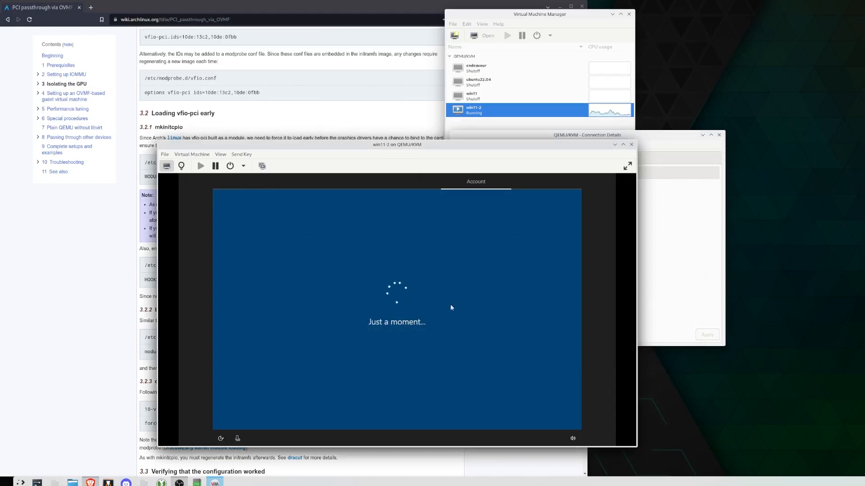
{"action": "mouse_move", "coordinate": [426, 360]}
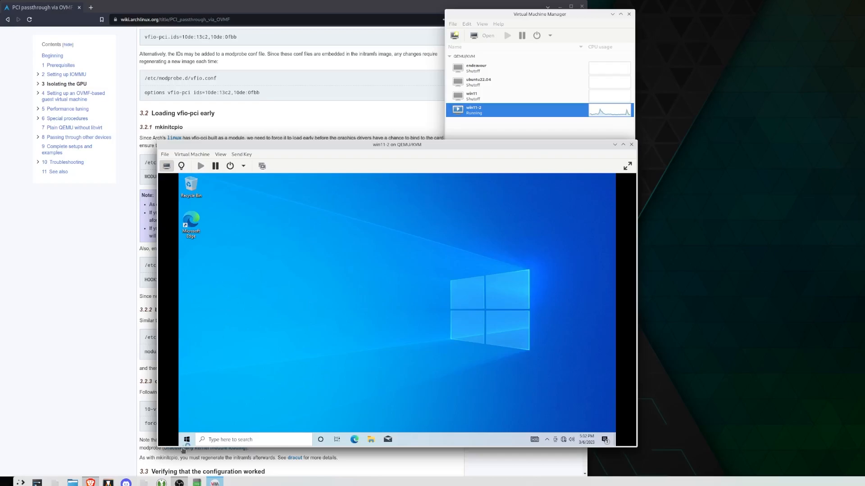
{"action": "mouse_move", "coordinate": [187, 439]}
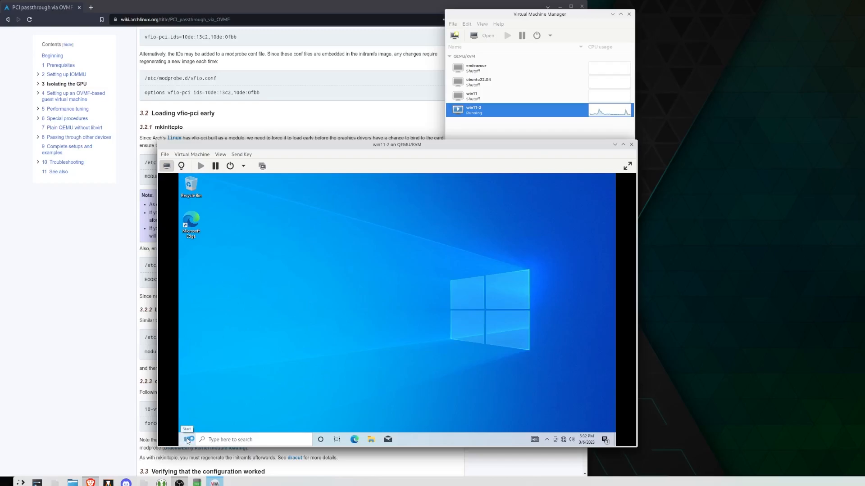
Shut down Windows from the Start menu power options and close the win11-2 console
{"action": "left_click", "coordinate": [186, 440]}
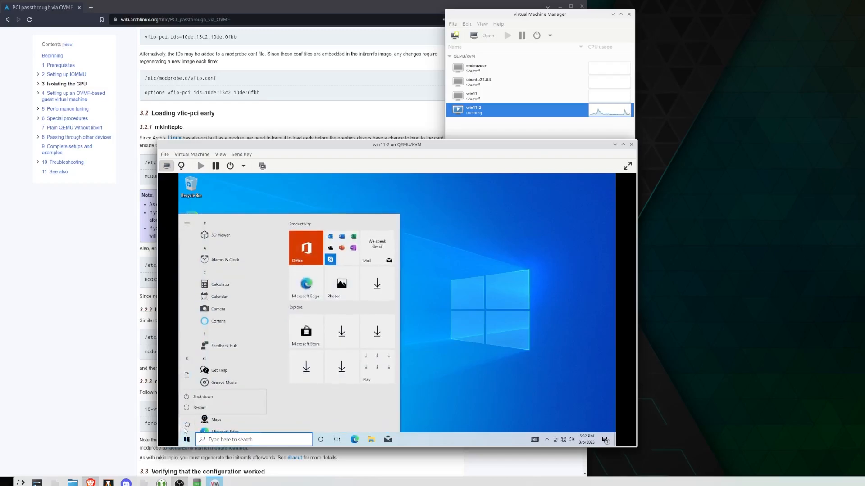
{"action": "left_click", "coordinate": [206, 396]}
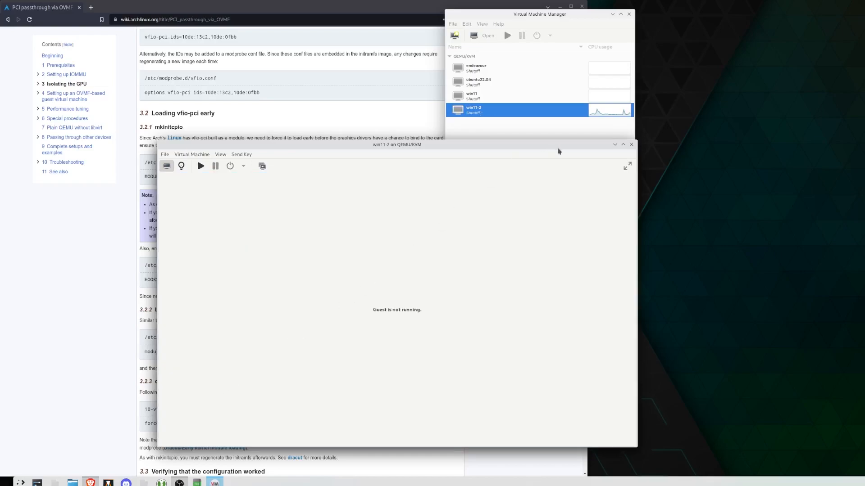
{"action": "left_click", "coordinate": [631, 144]}
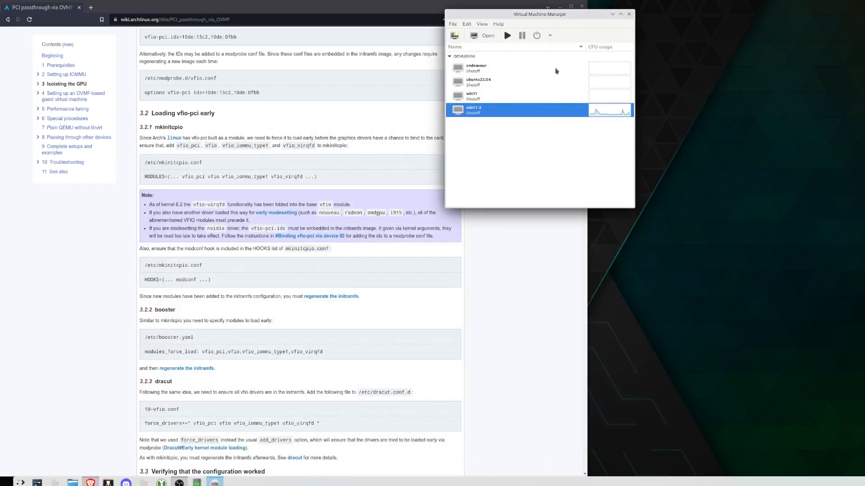
{"action": "mouse_move", "coordinate": [477, 46]}
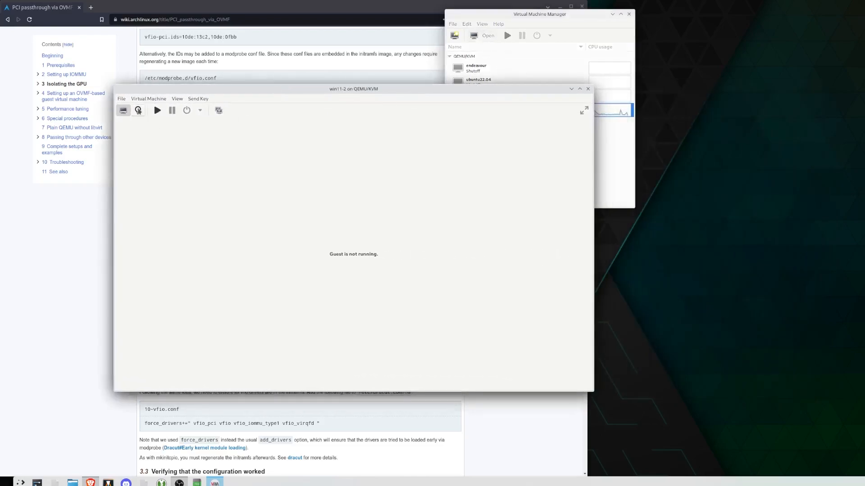
Change the Video QXL device's model to None in win11-2 hardware details and apply it
{"action": "left_click", "coordinate": [138, 110]}
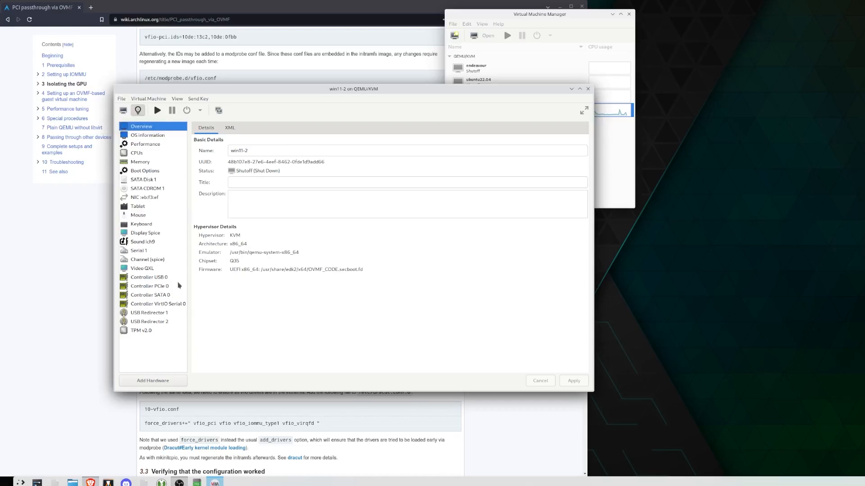
{"action": "left_click", "coordinate": [141, 268]}
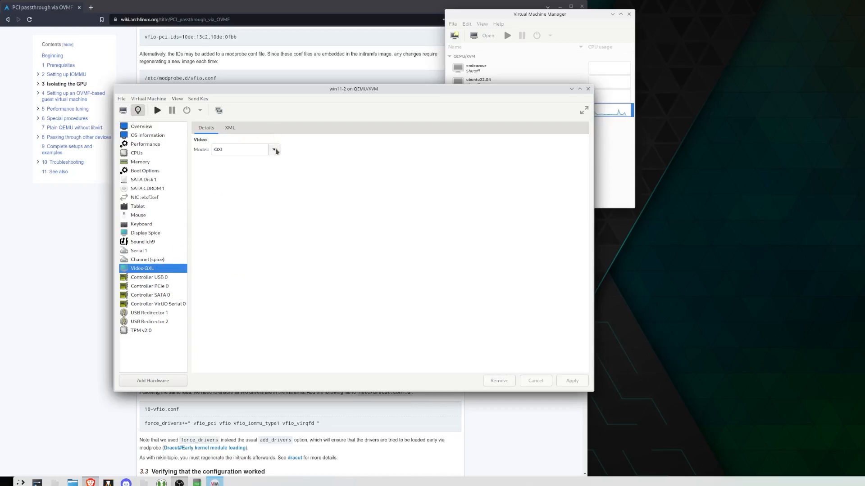
{"action": "left_click", "coordinate": [274, 150]}
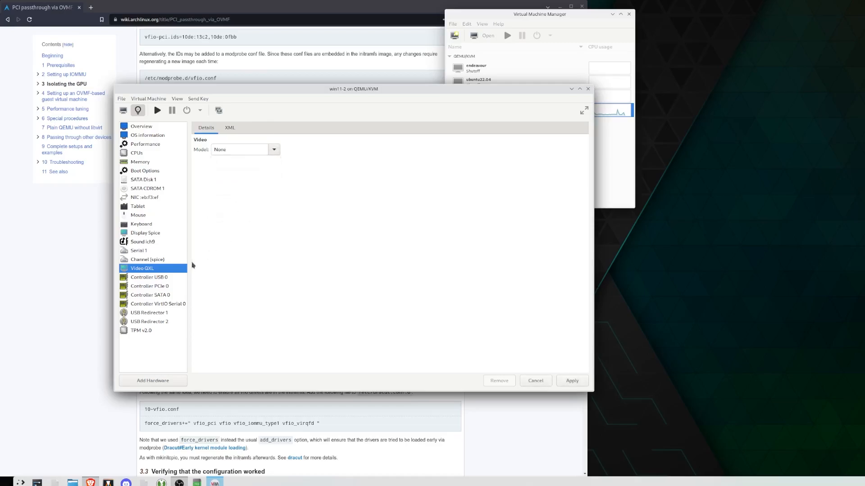
{"action": "mouse_move", "coordinate": [151, 261]}
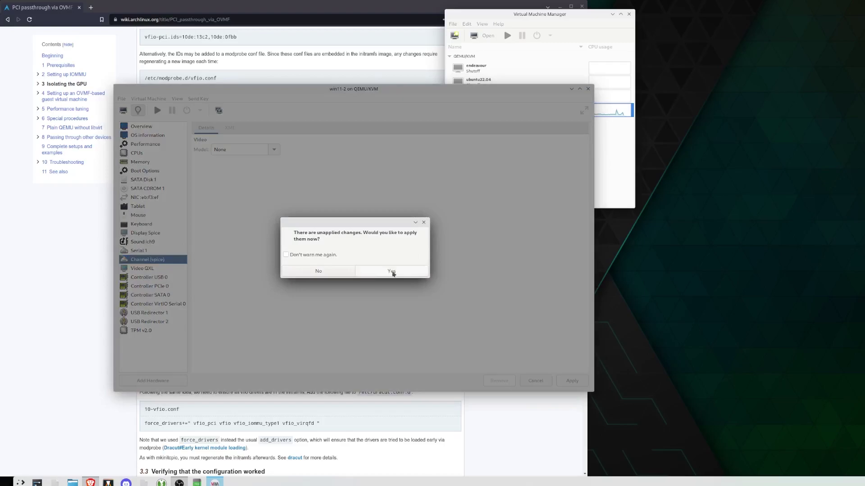
{"action": "left_click", "coordinate": [392, 271]}
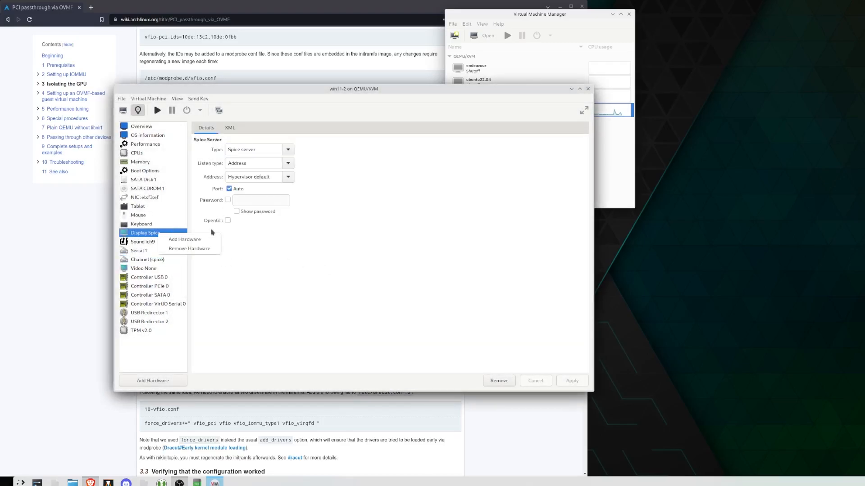
{"action": "left_click", "coordinate": [410, 227]}
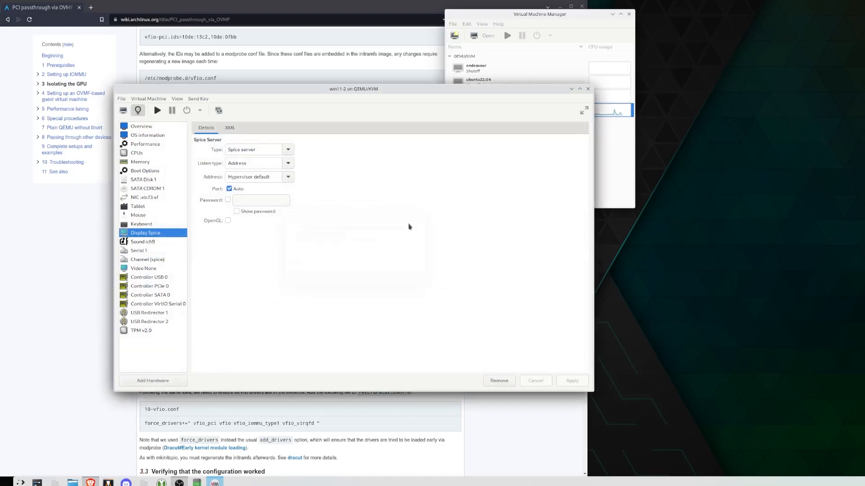
{"action": "mouse_move", "coordinate": [149, 255]}
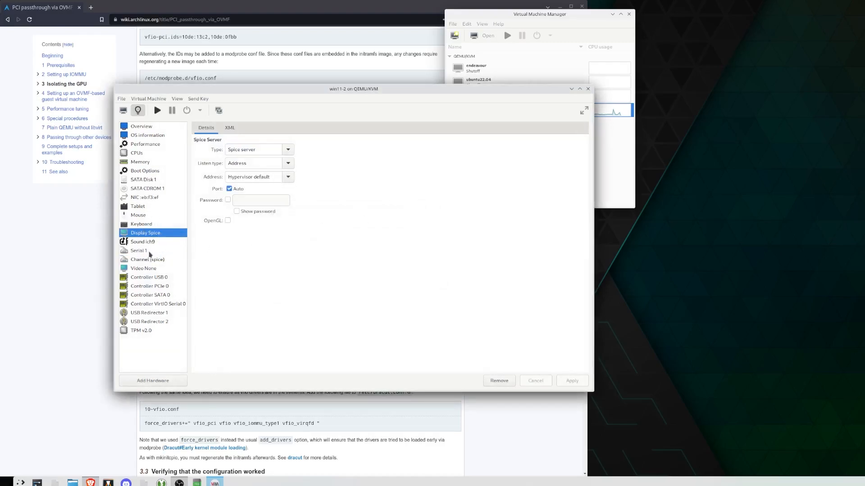
{"action": "left_click", "coordinate": [148, 277]}
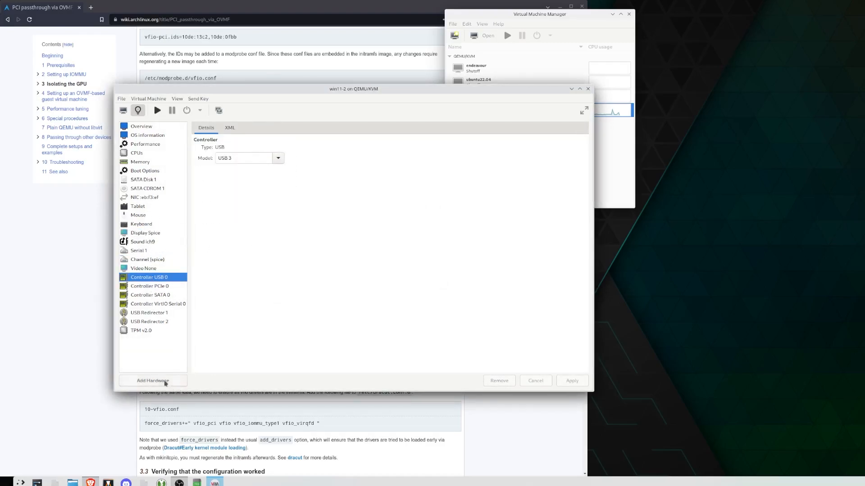
Add PCI host devices 0000:01:00.0 (RTX 3070 Ti) and 0000:01:00.1 (HD Audio Controller)
{"action": "left_click", "coordinate": [152, 381]}
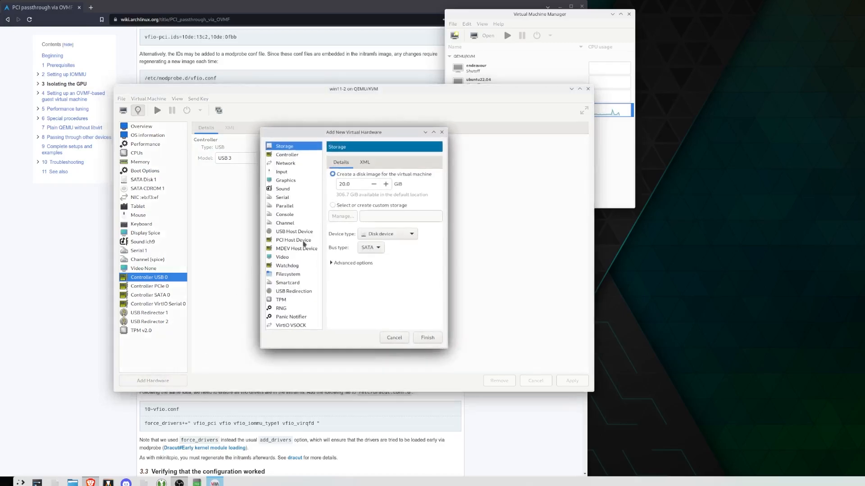
{"action": "left_click", "coordinate": [293, 240]}
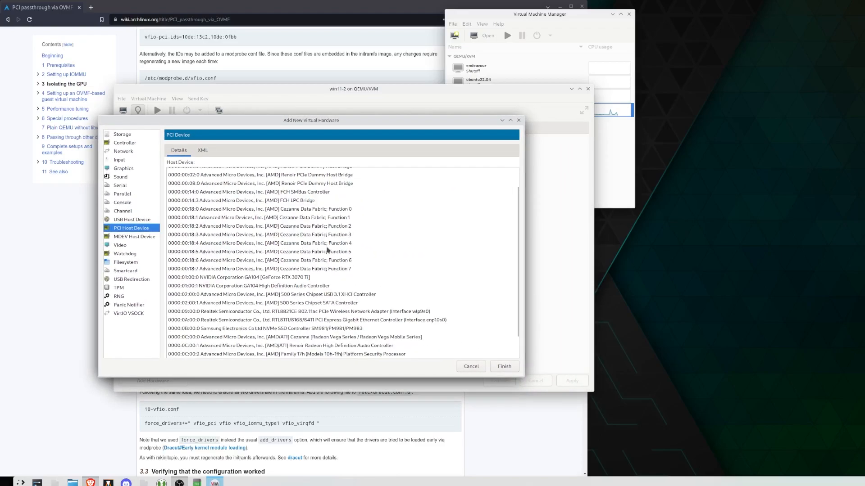
{"action": "scroll", "scroll_direction": "down", "scroll_amount": 3}
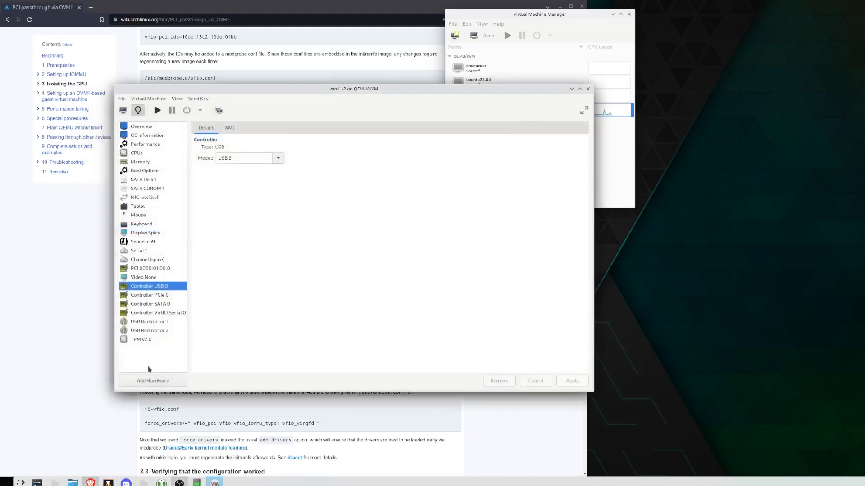
{"action": "left_click", "coordinate": [152, 380]}
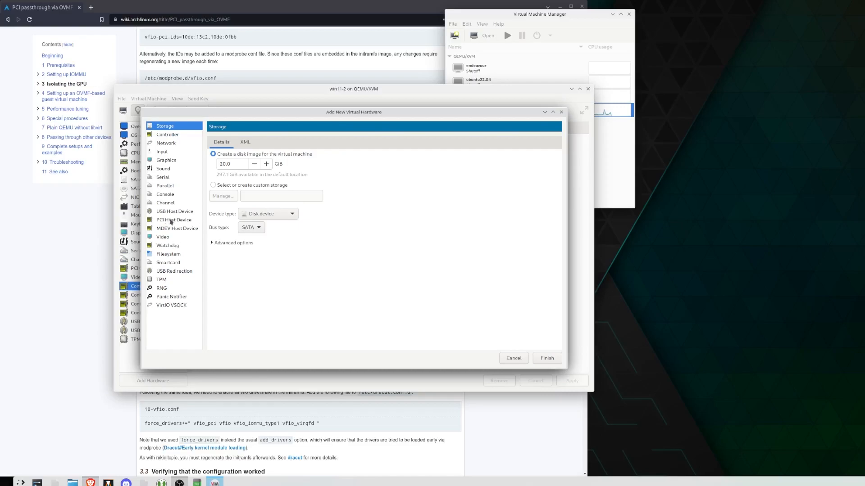
{"action": "left_click", "coordinate": [174, 220]}
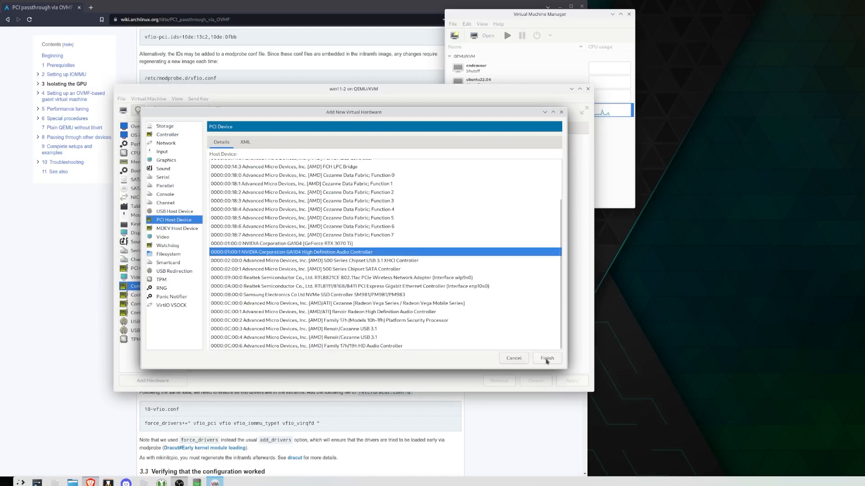
{"action": "left_click", "coordinate": [547, 358]}
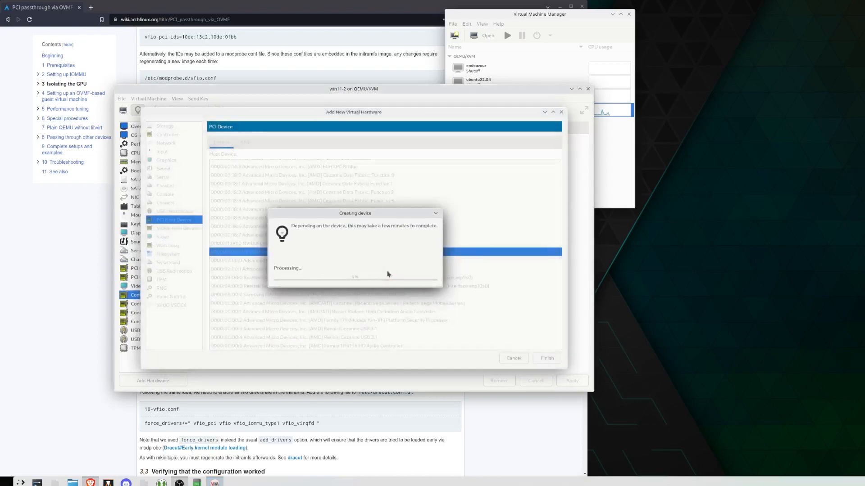